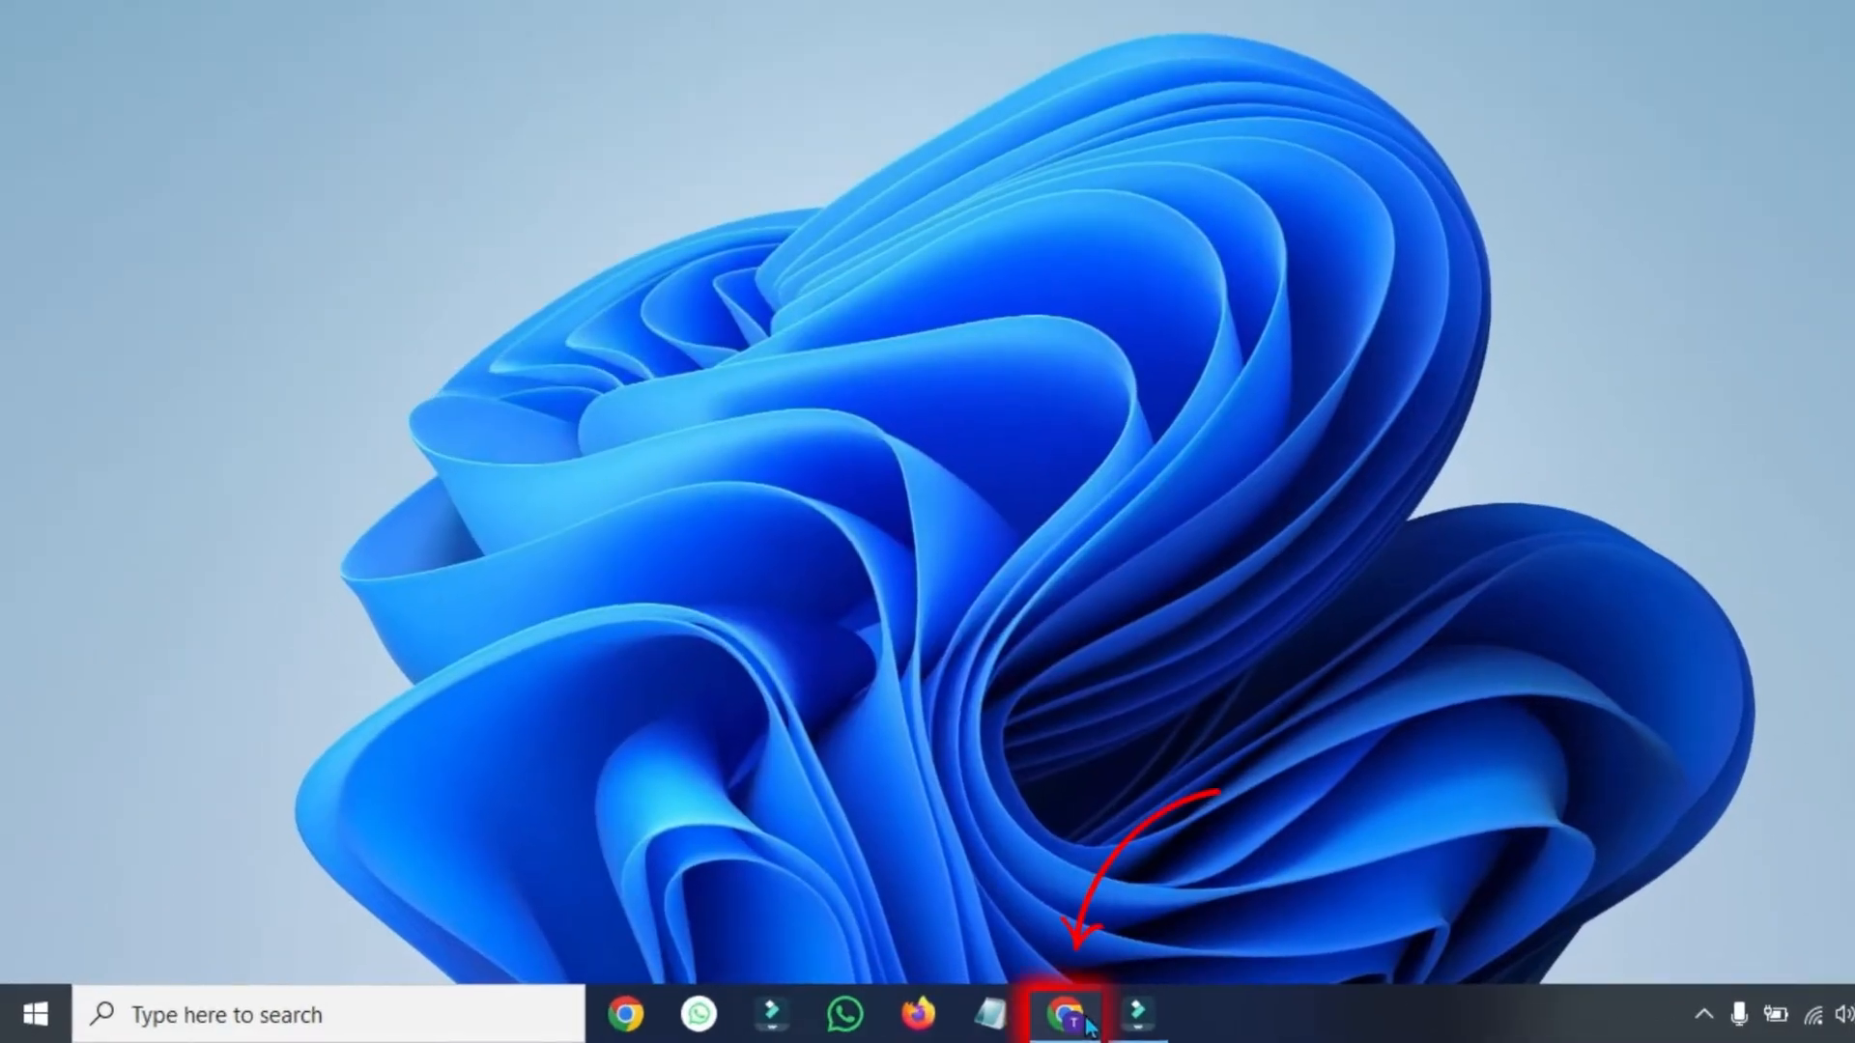
click(1064, 1014)
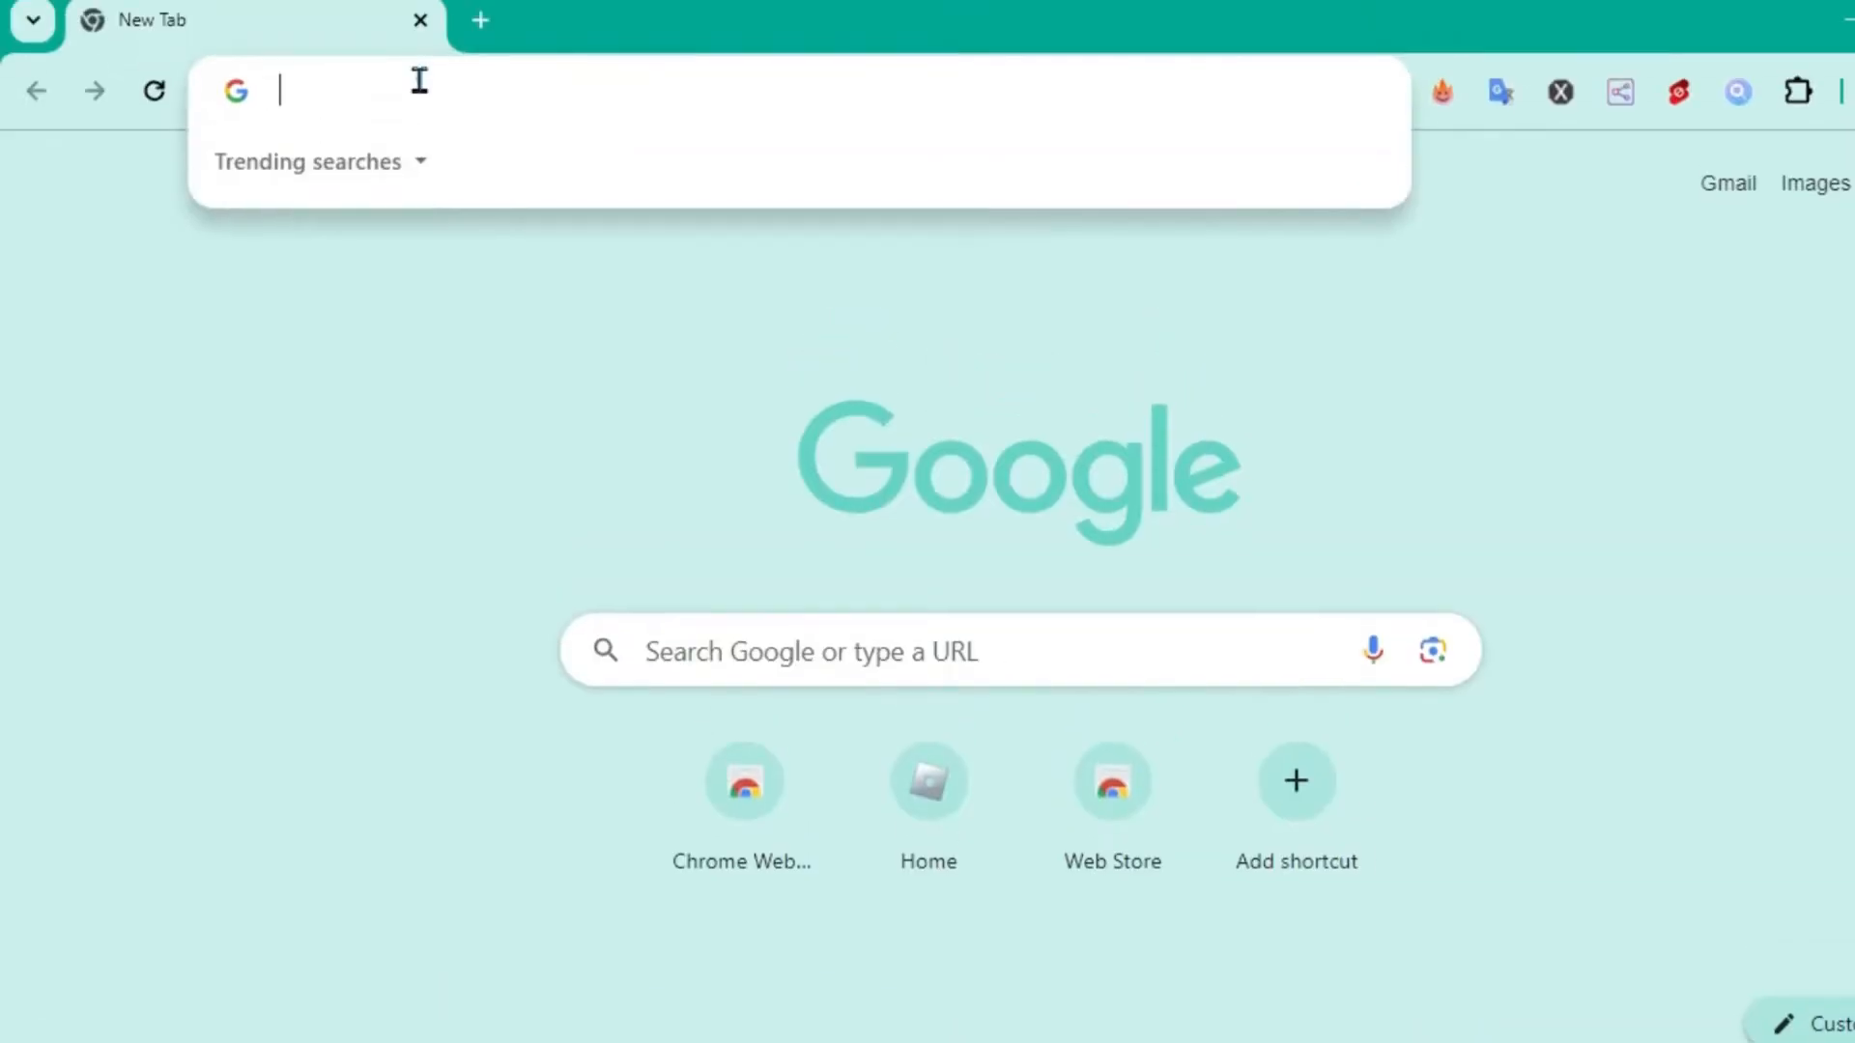
text(https://clownfish-translator.com)
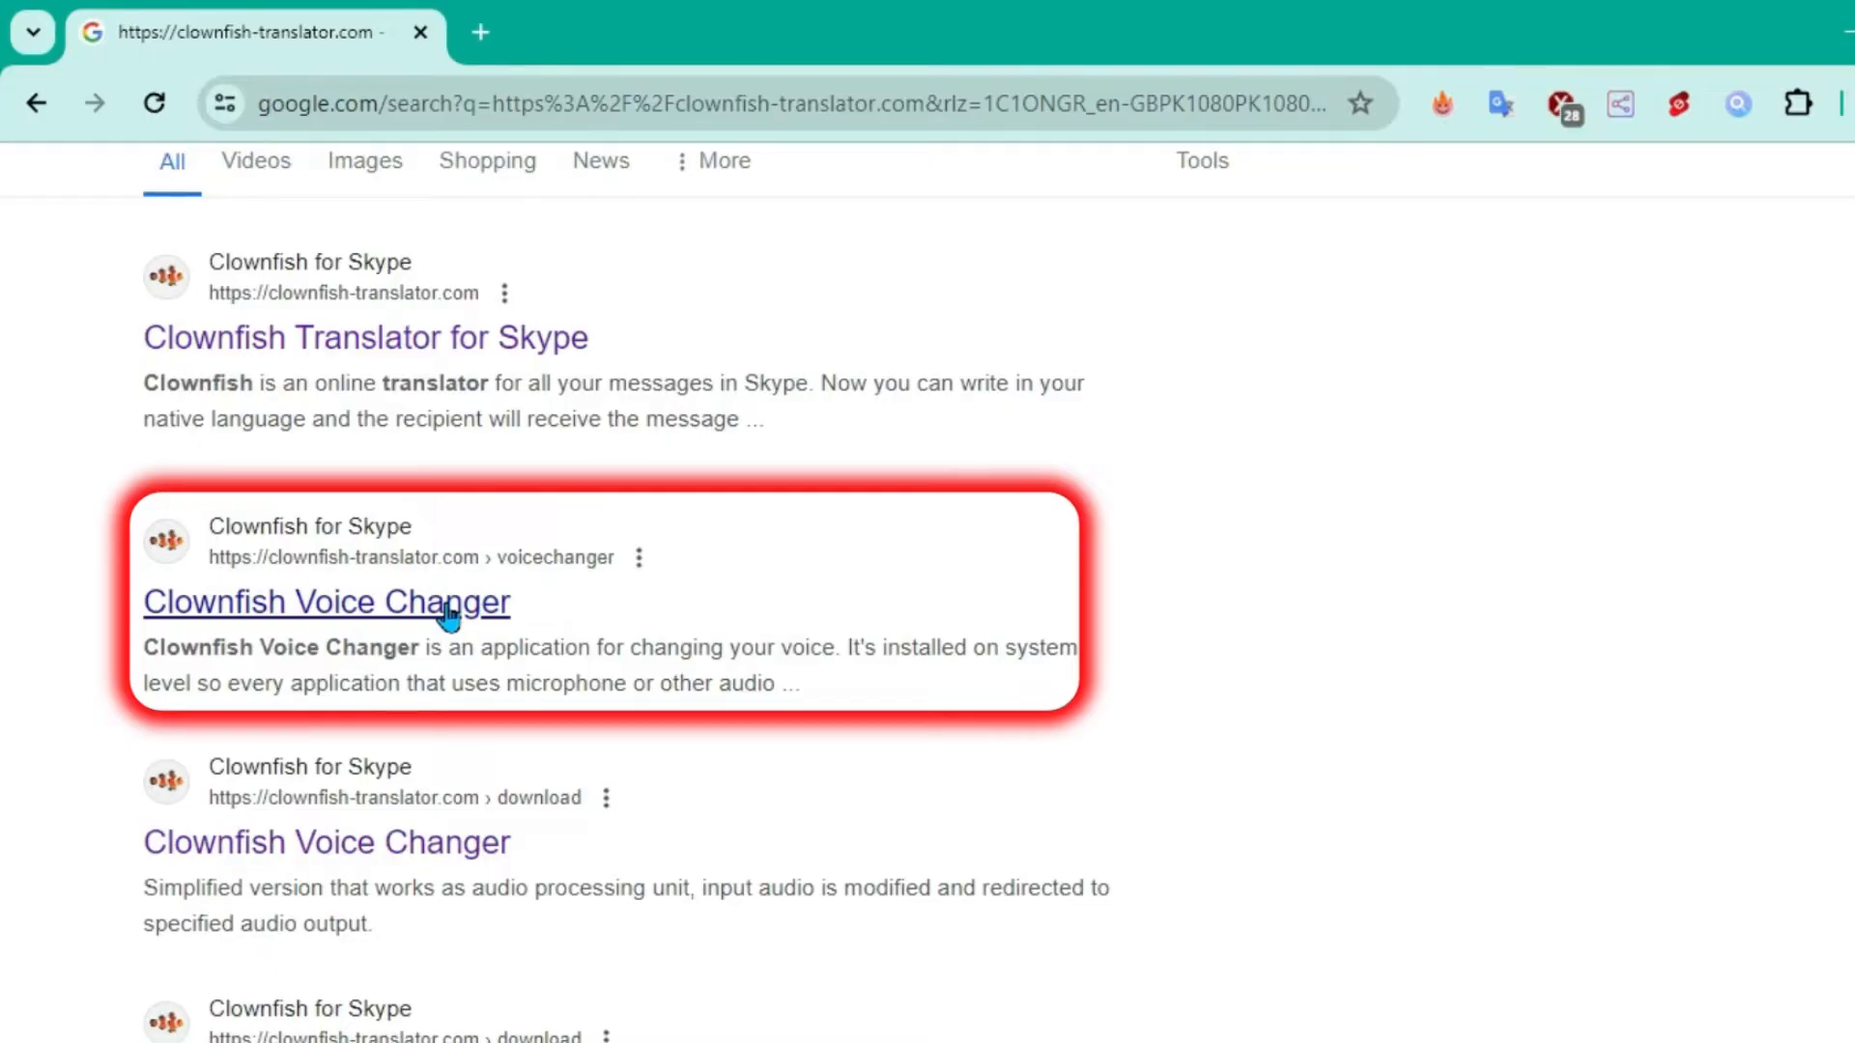
- Download the Clownfish 64bit (32bit VST) installer and run VoiceChanger64 .exe
click(327, 602)
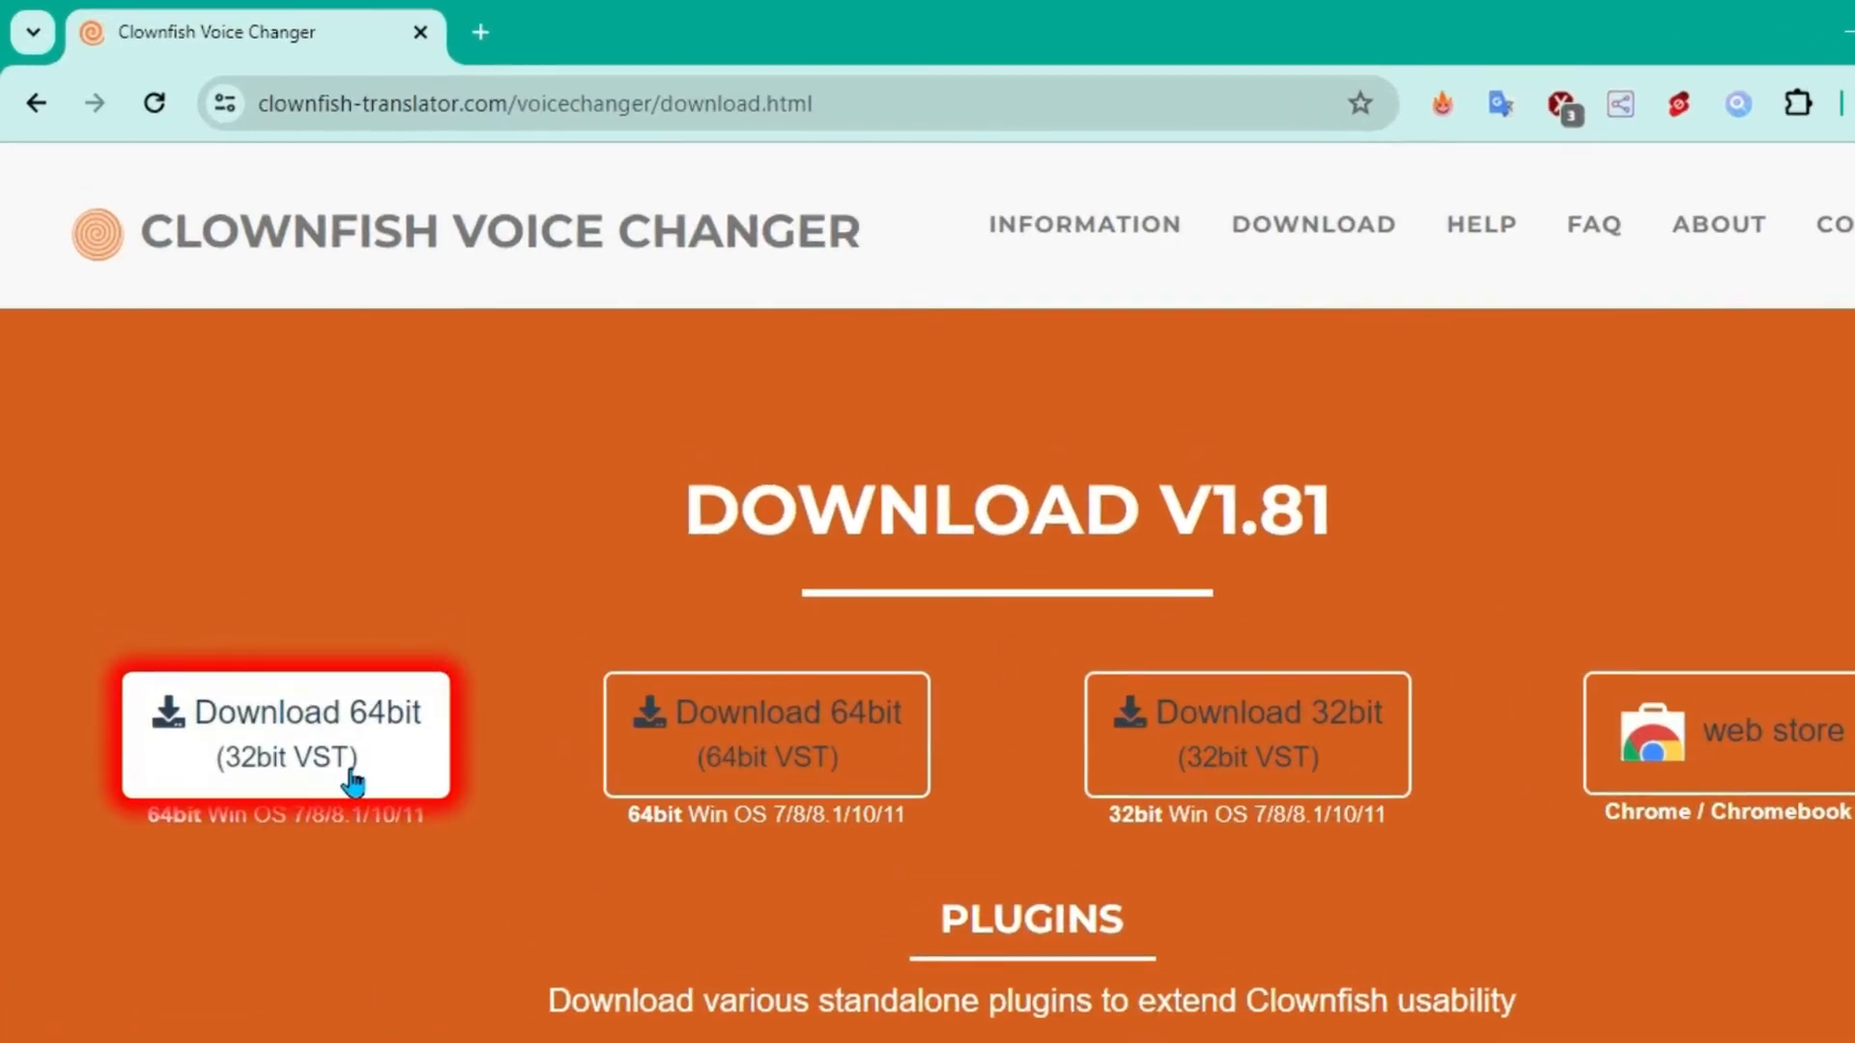
click(285, 733)
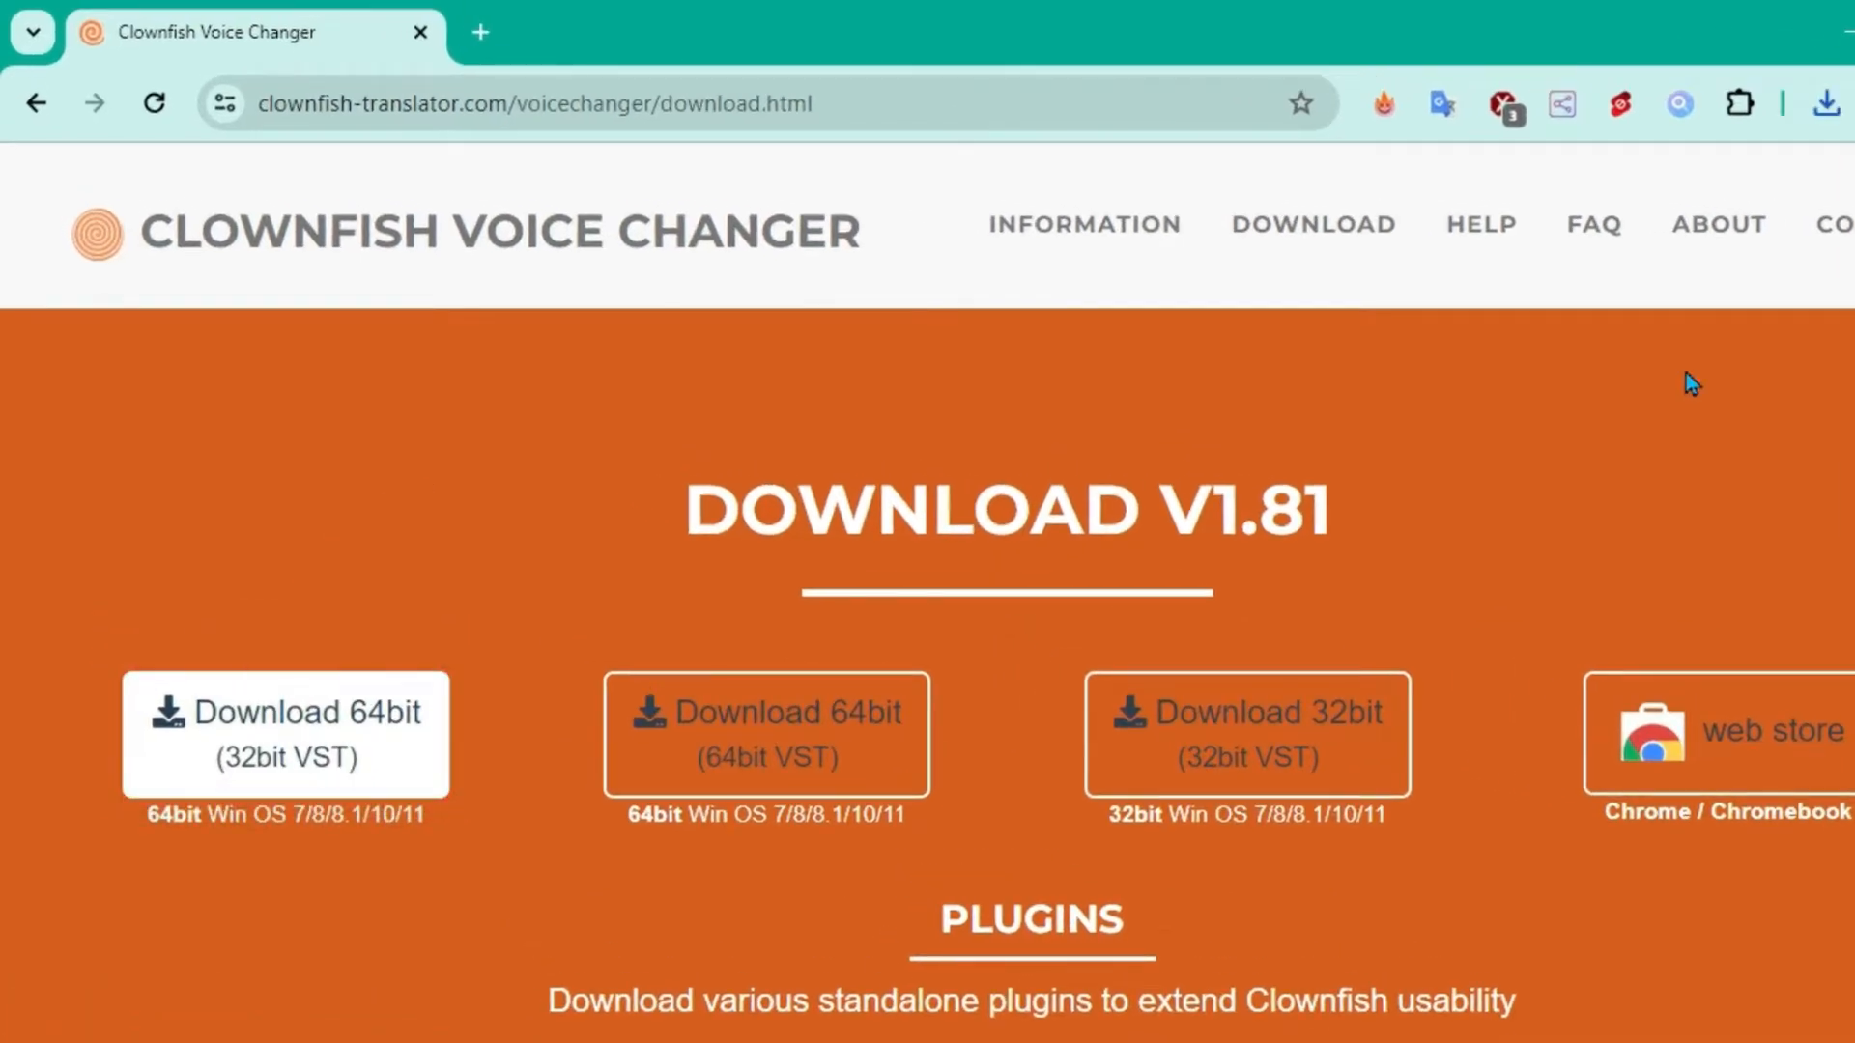
click(1641, 103)
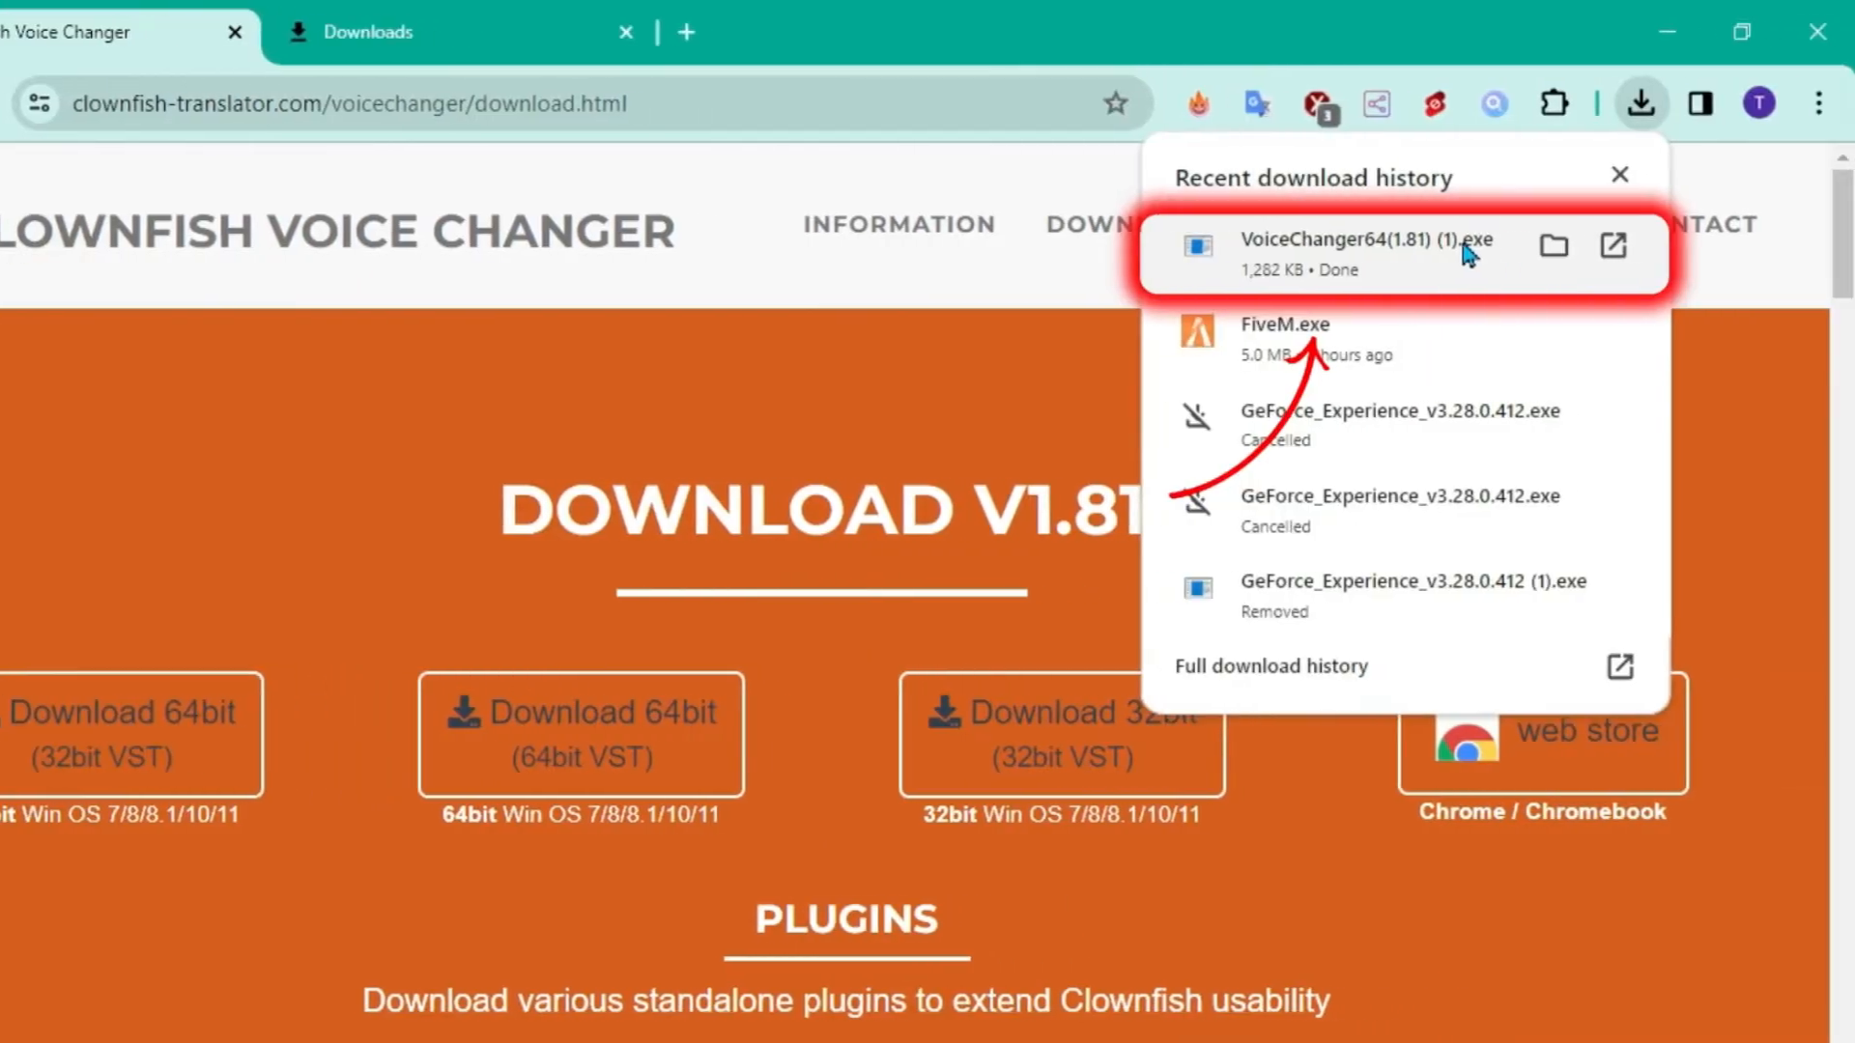
click(1553, 246)
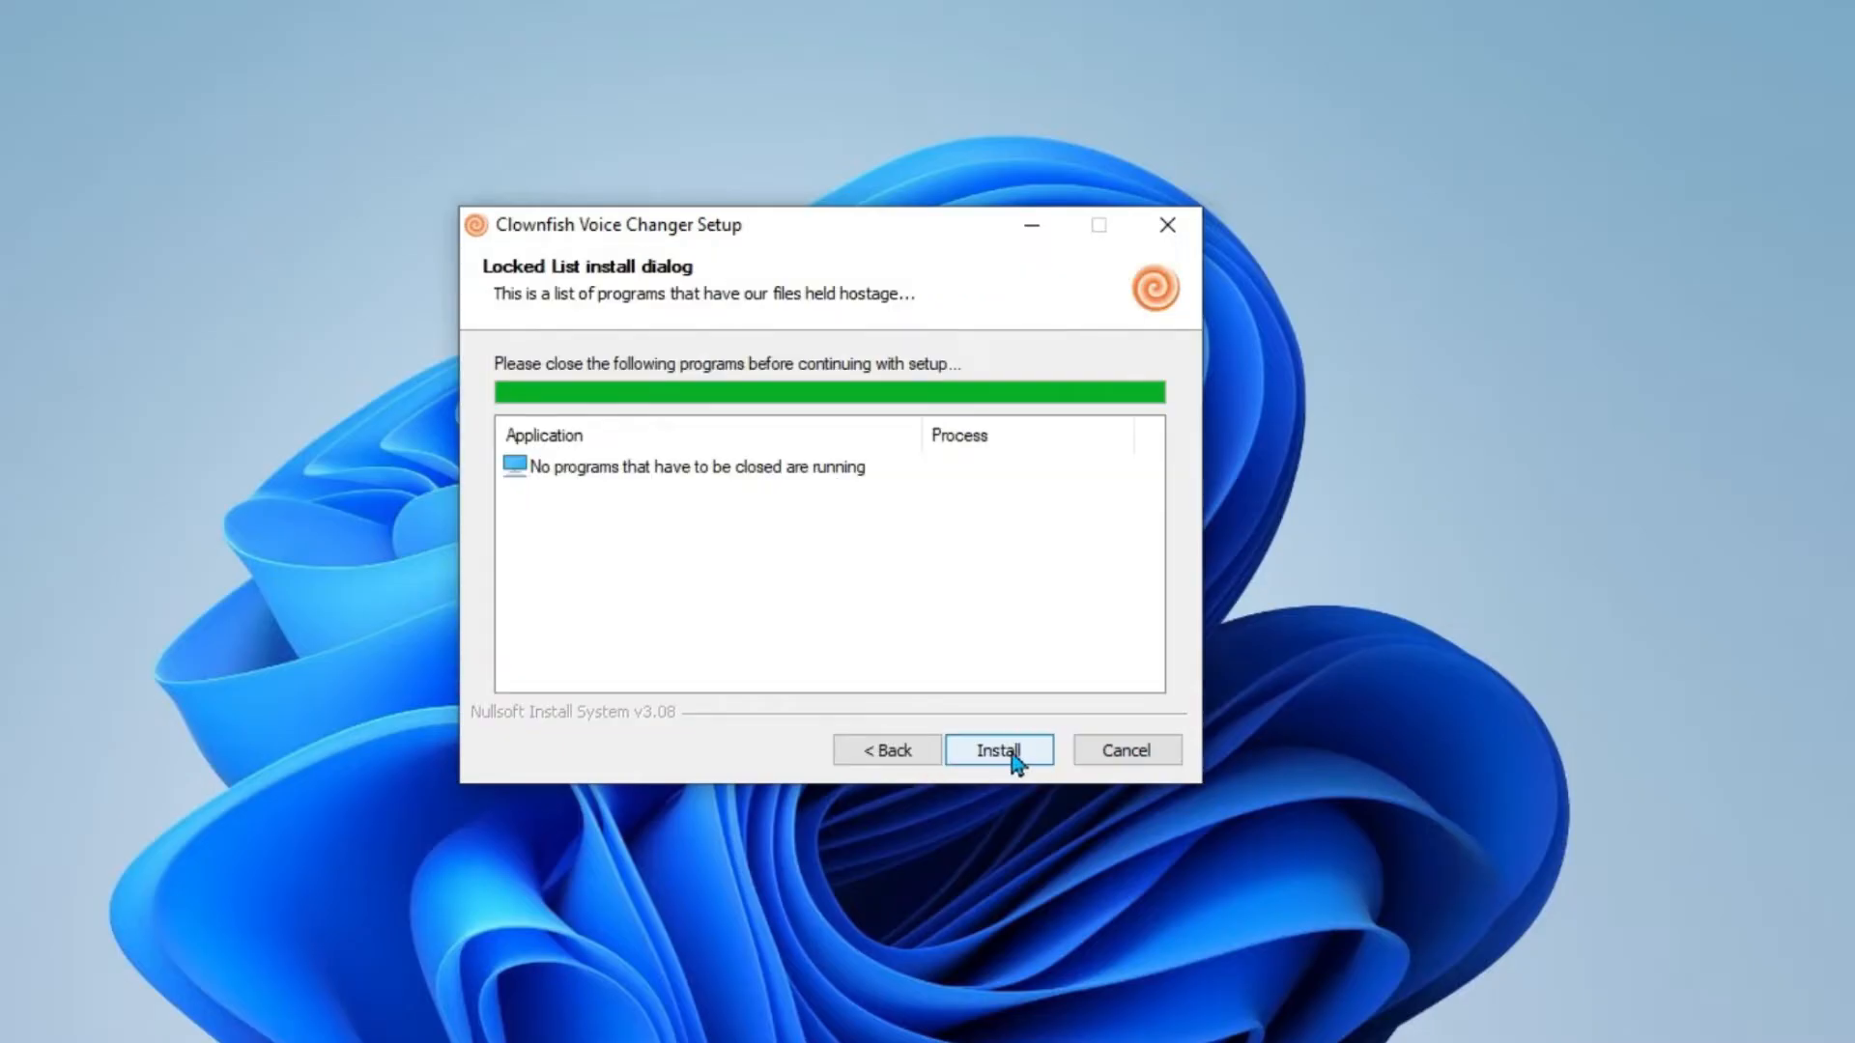
- Install Clownfish Voice Changer, dismiss the audio connection-lost notice, and finish setup
click(997, 750)
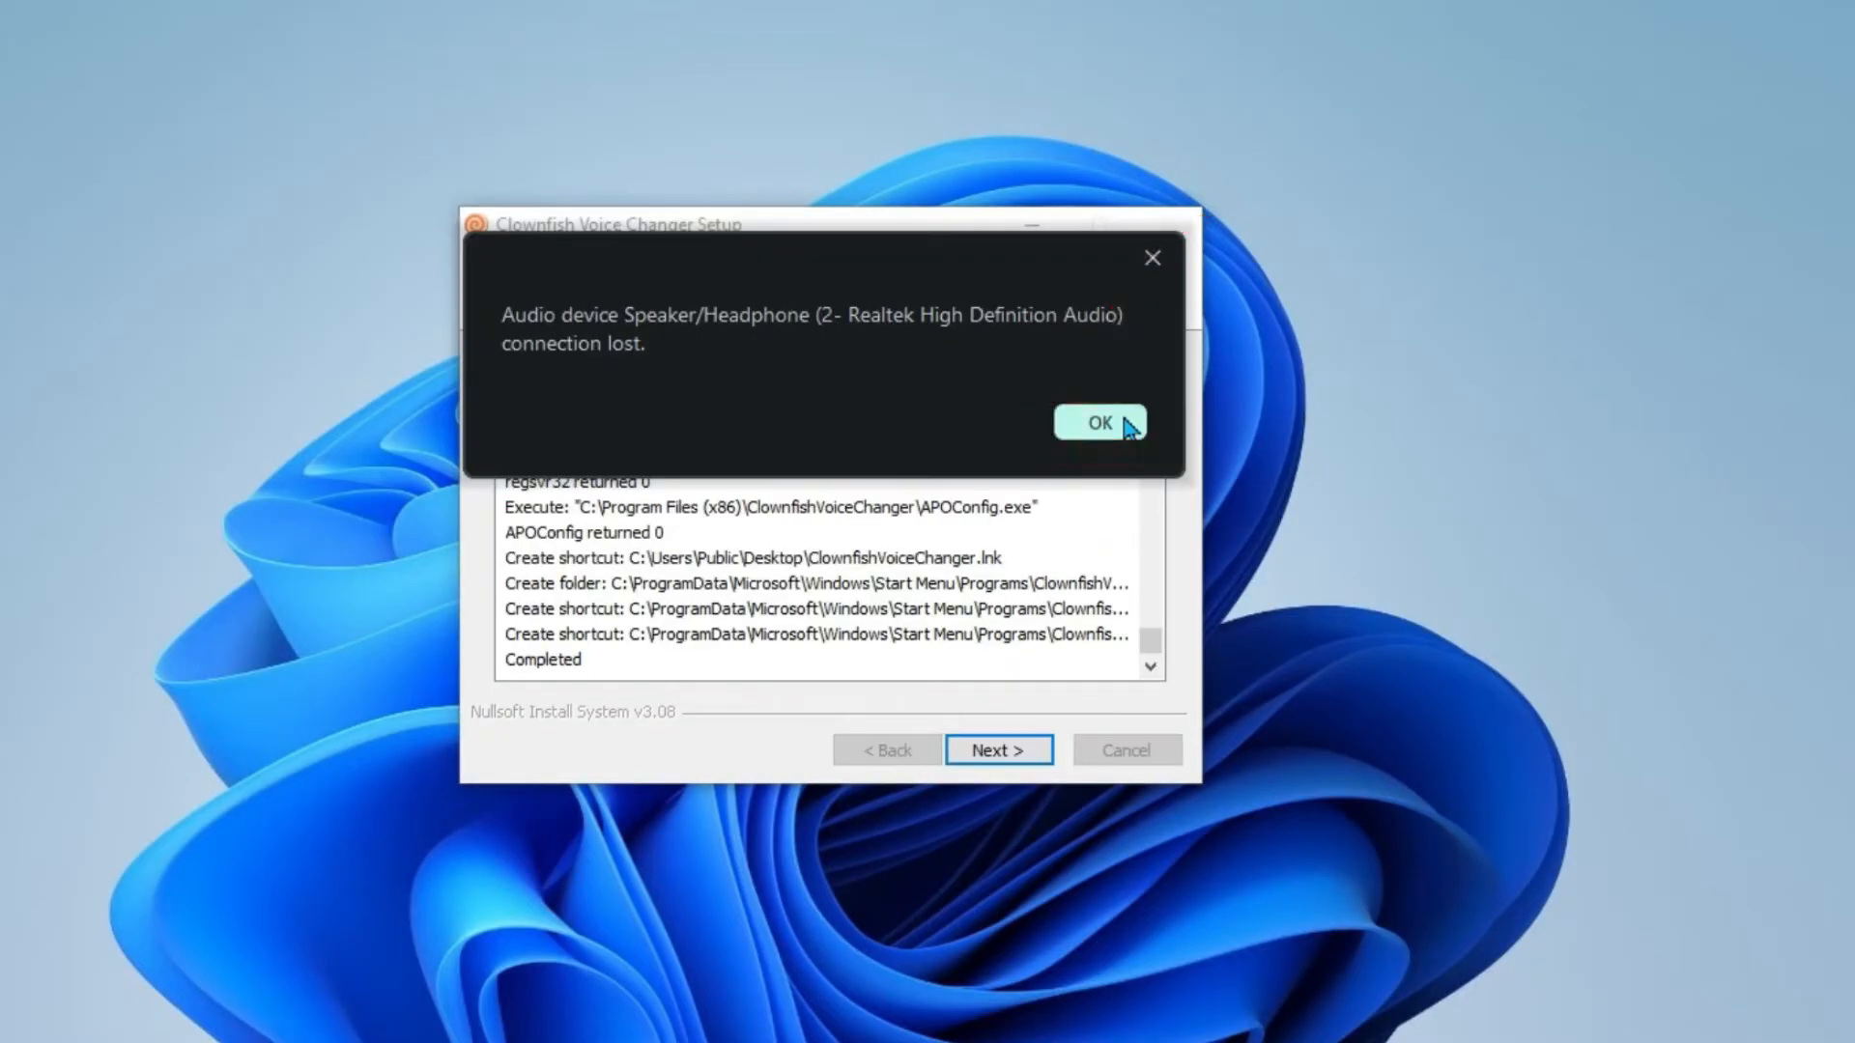
click(1100, 422)
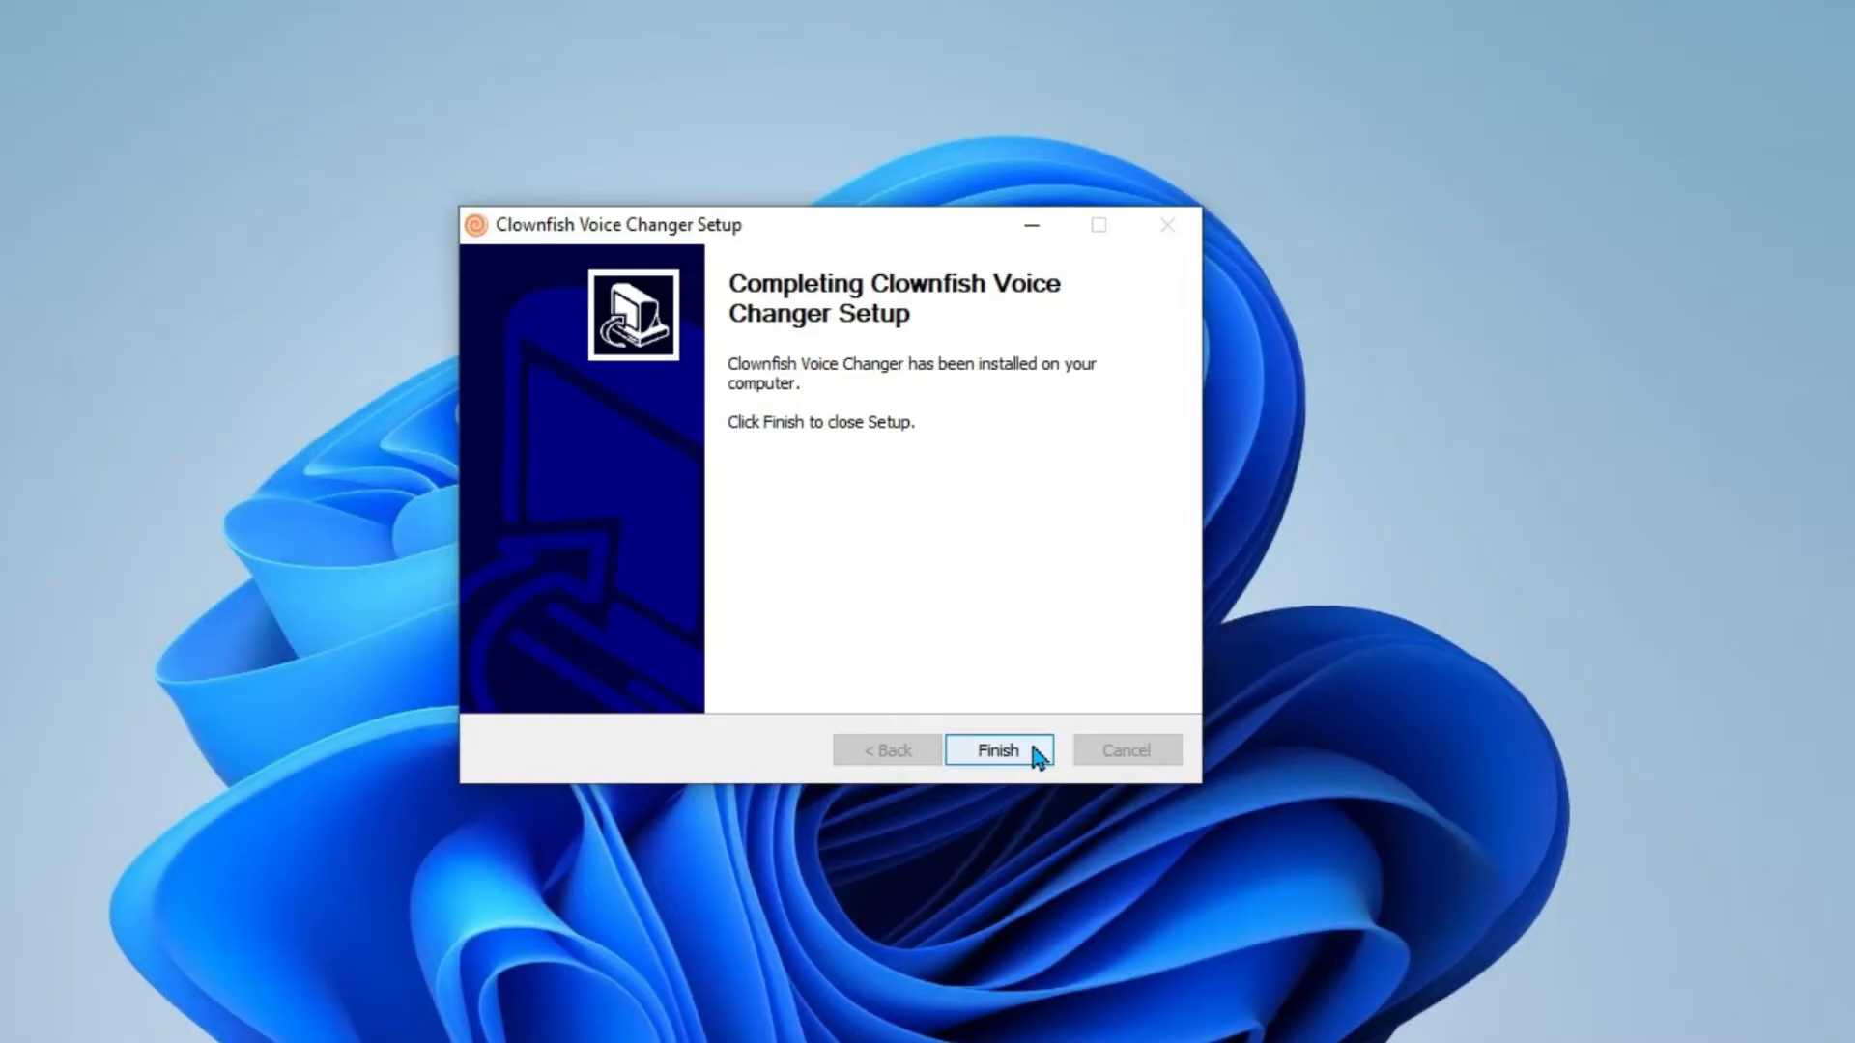
click(996, 750)
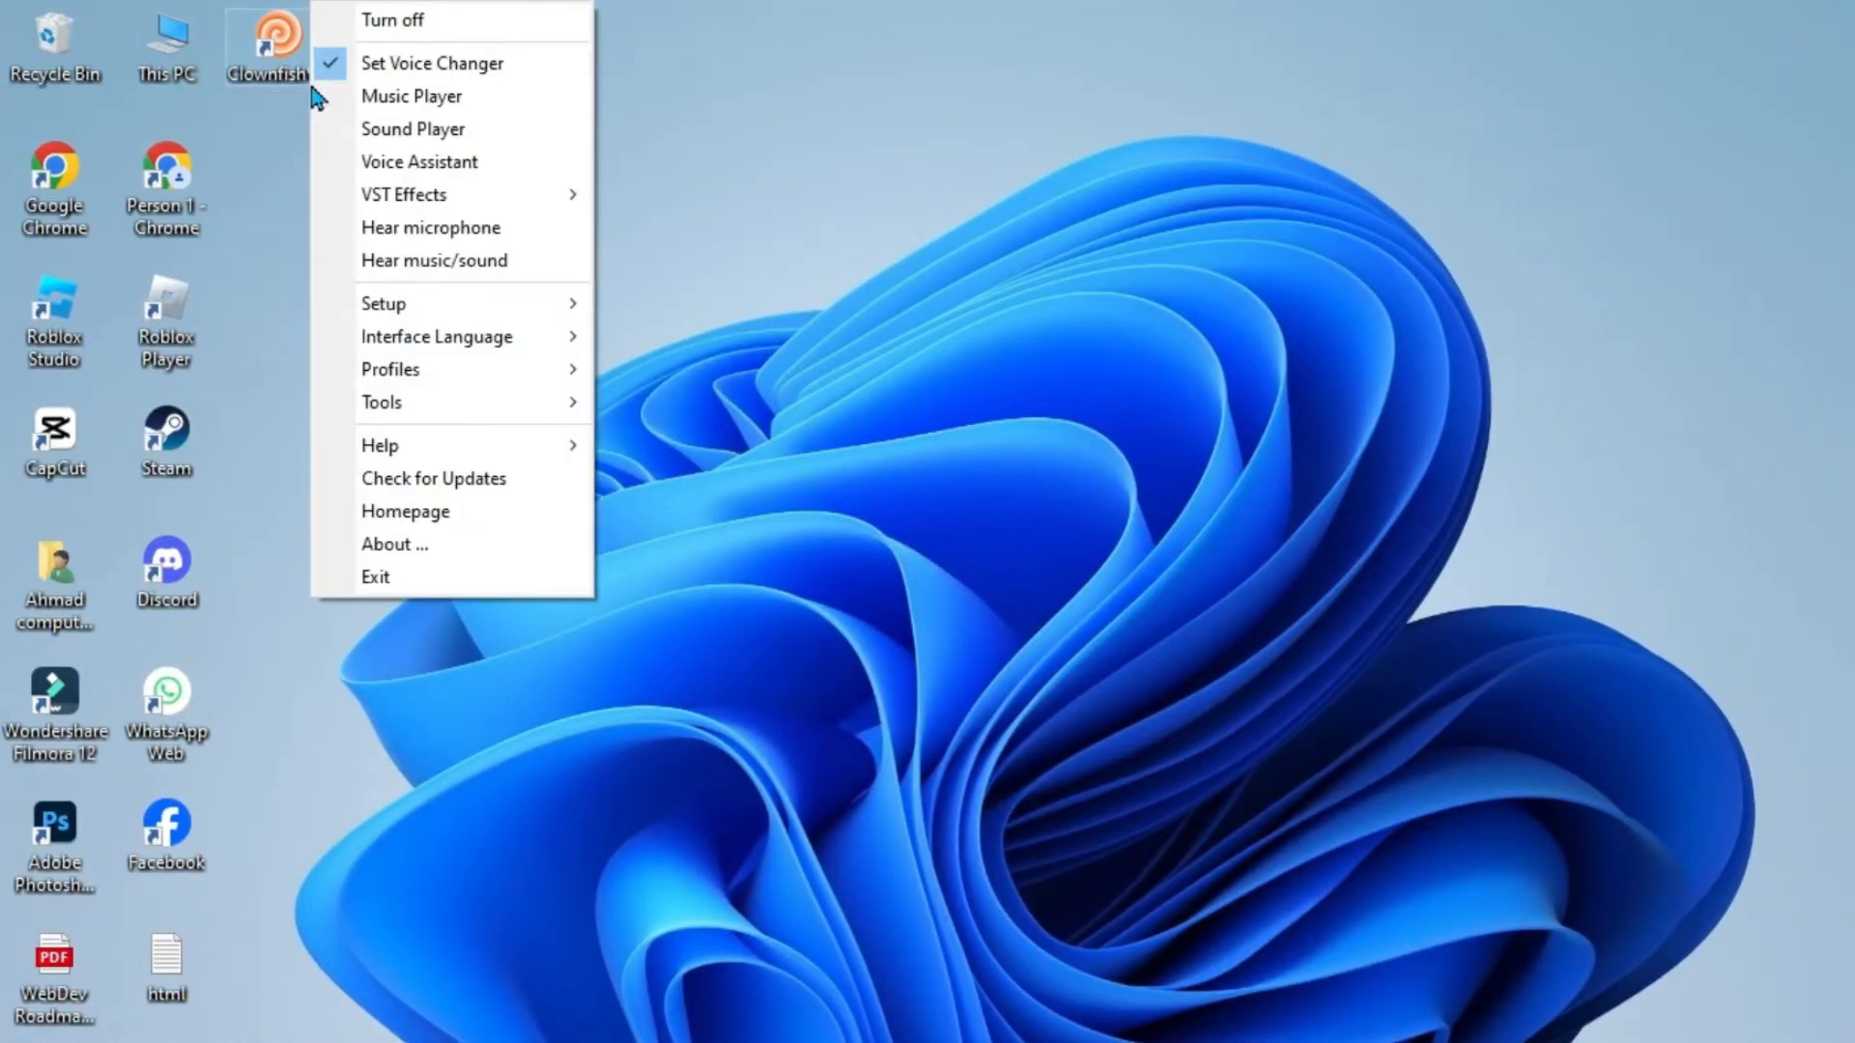
mouse_move(426, 302)
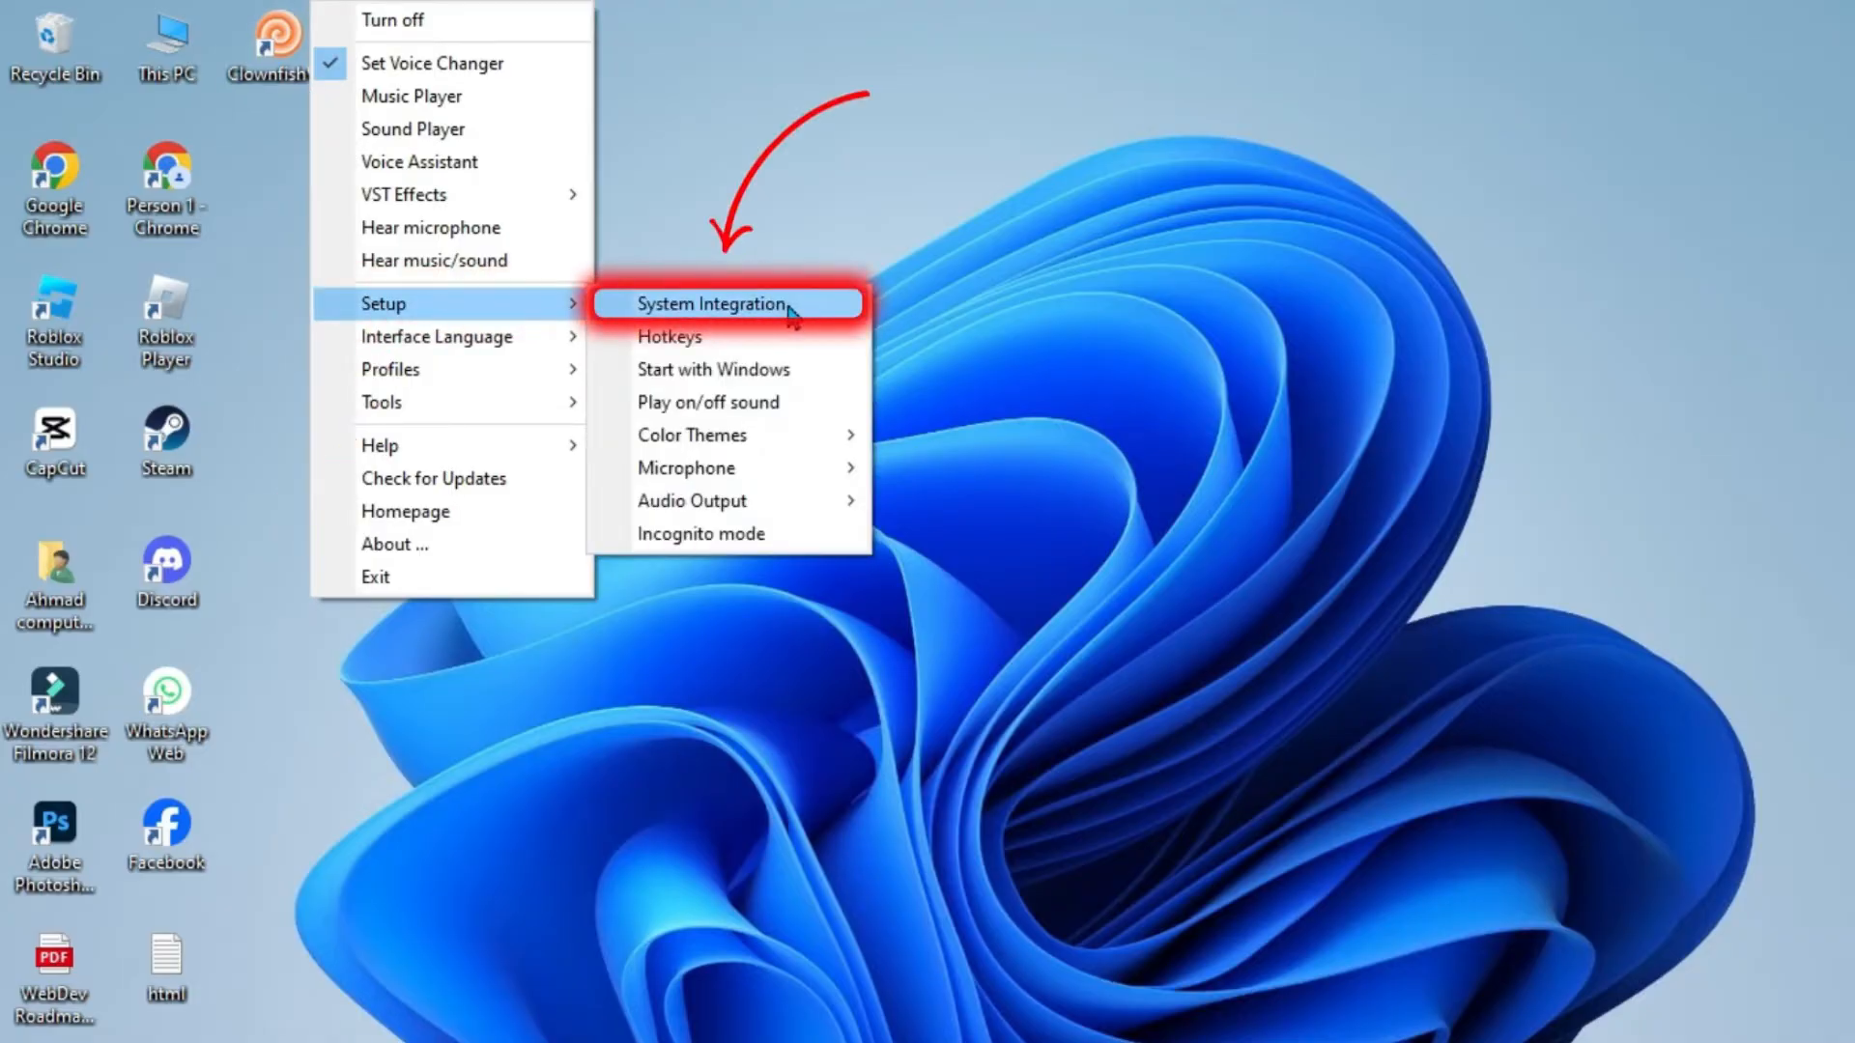
- Review System Integration showing Clownfish installed on the Realtek microphone, then close it
click(710, 303)
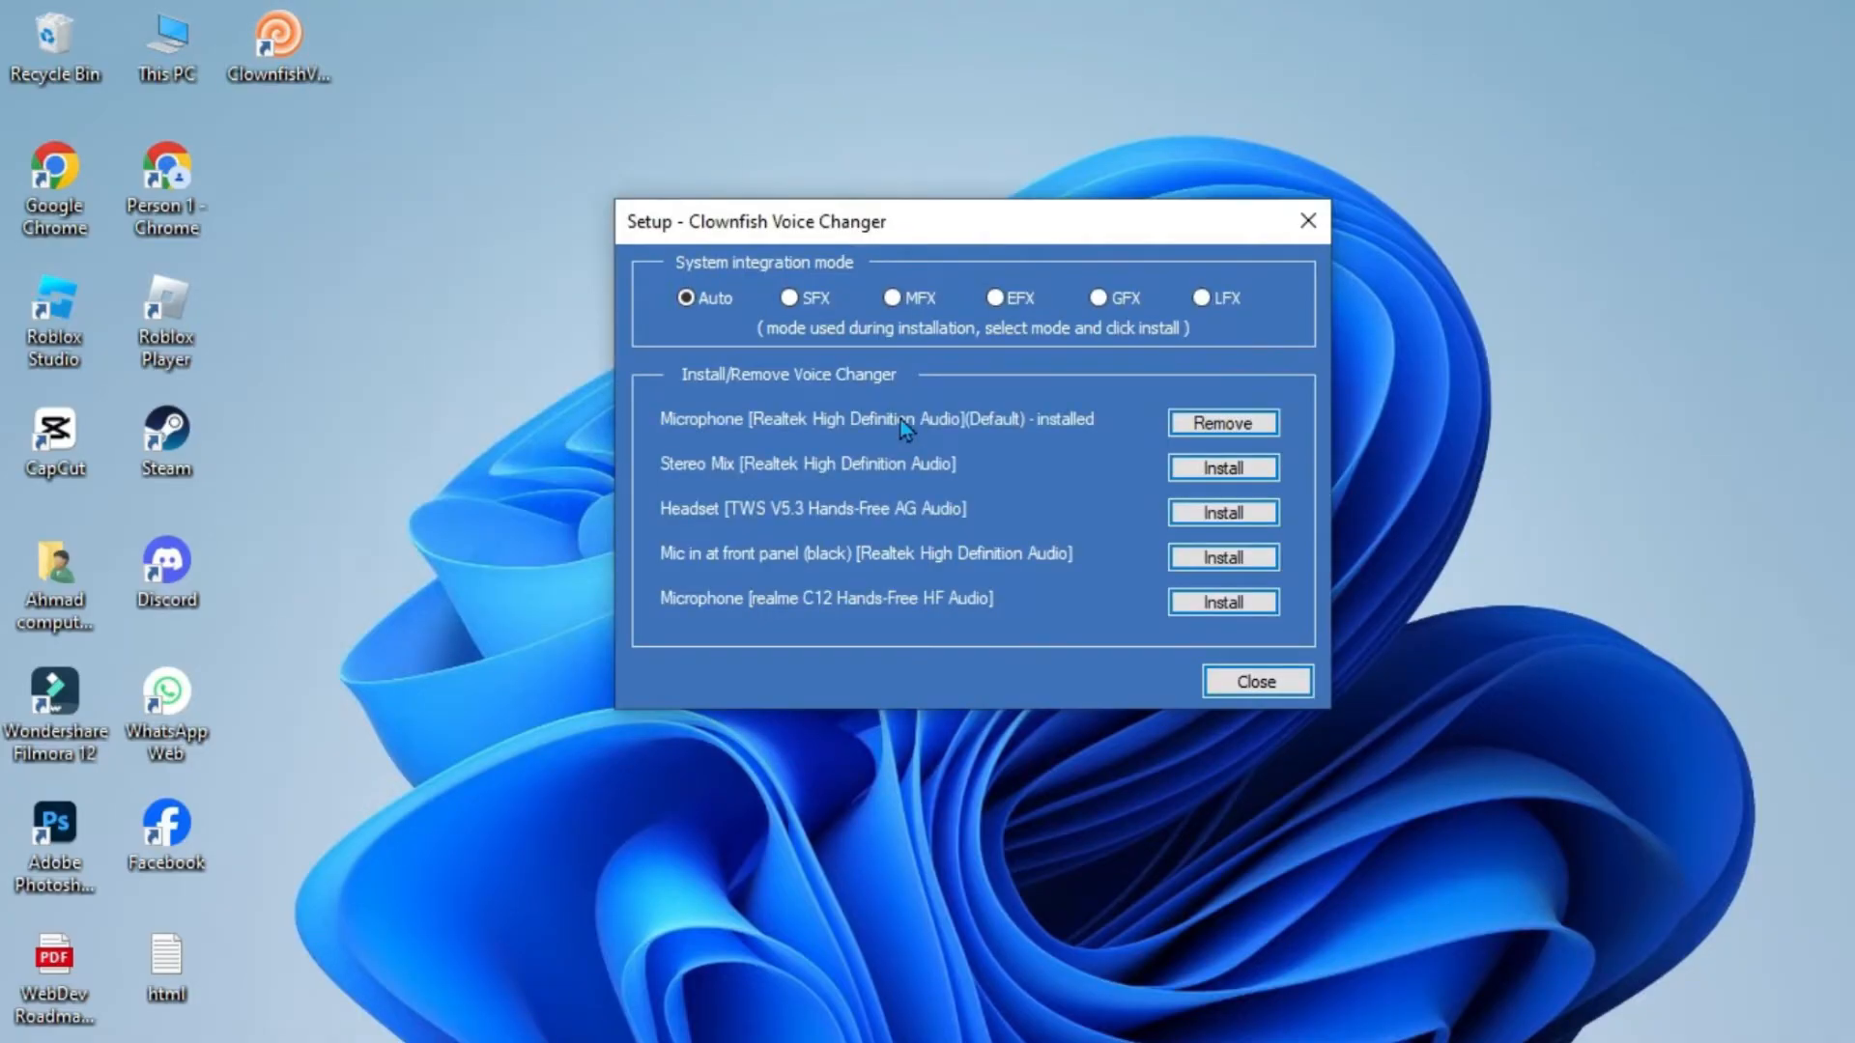
click(686, 297)
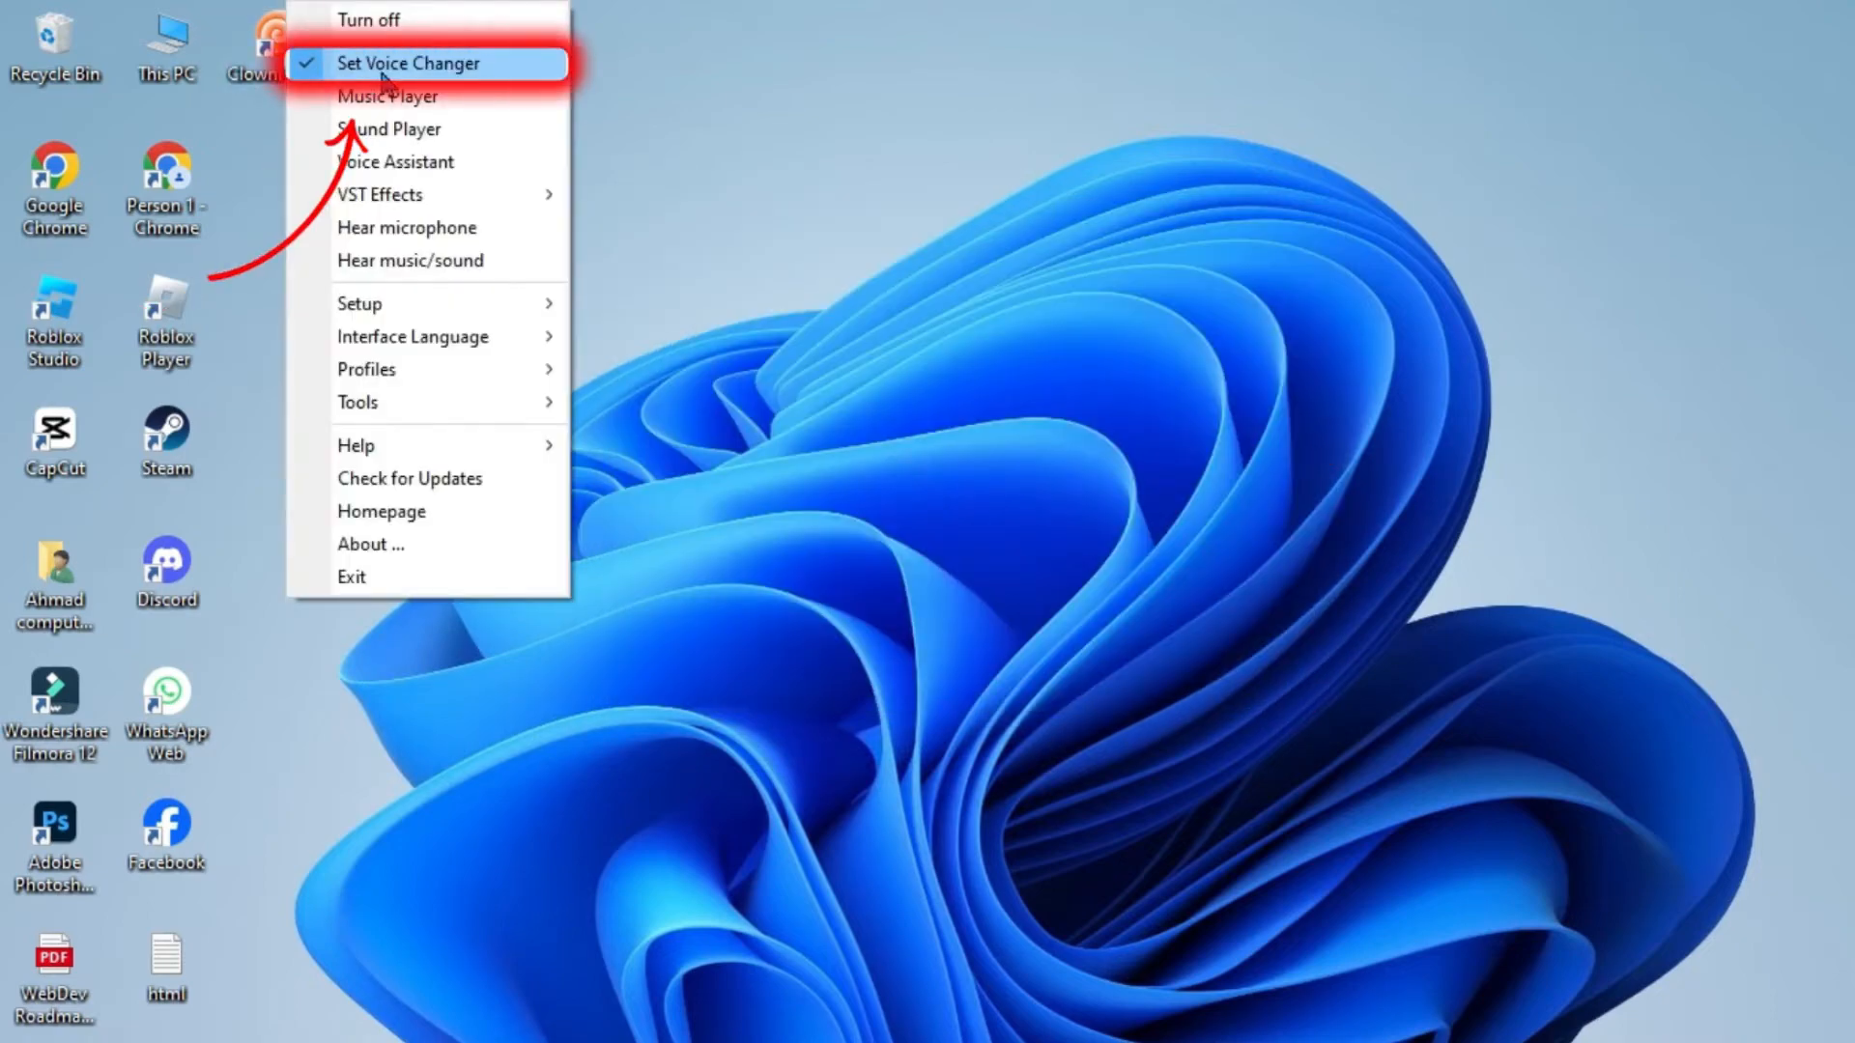
- Apply the Mutation voice effect, clear it, and close the voice changer window
click(411, 62)
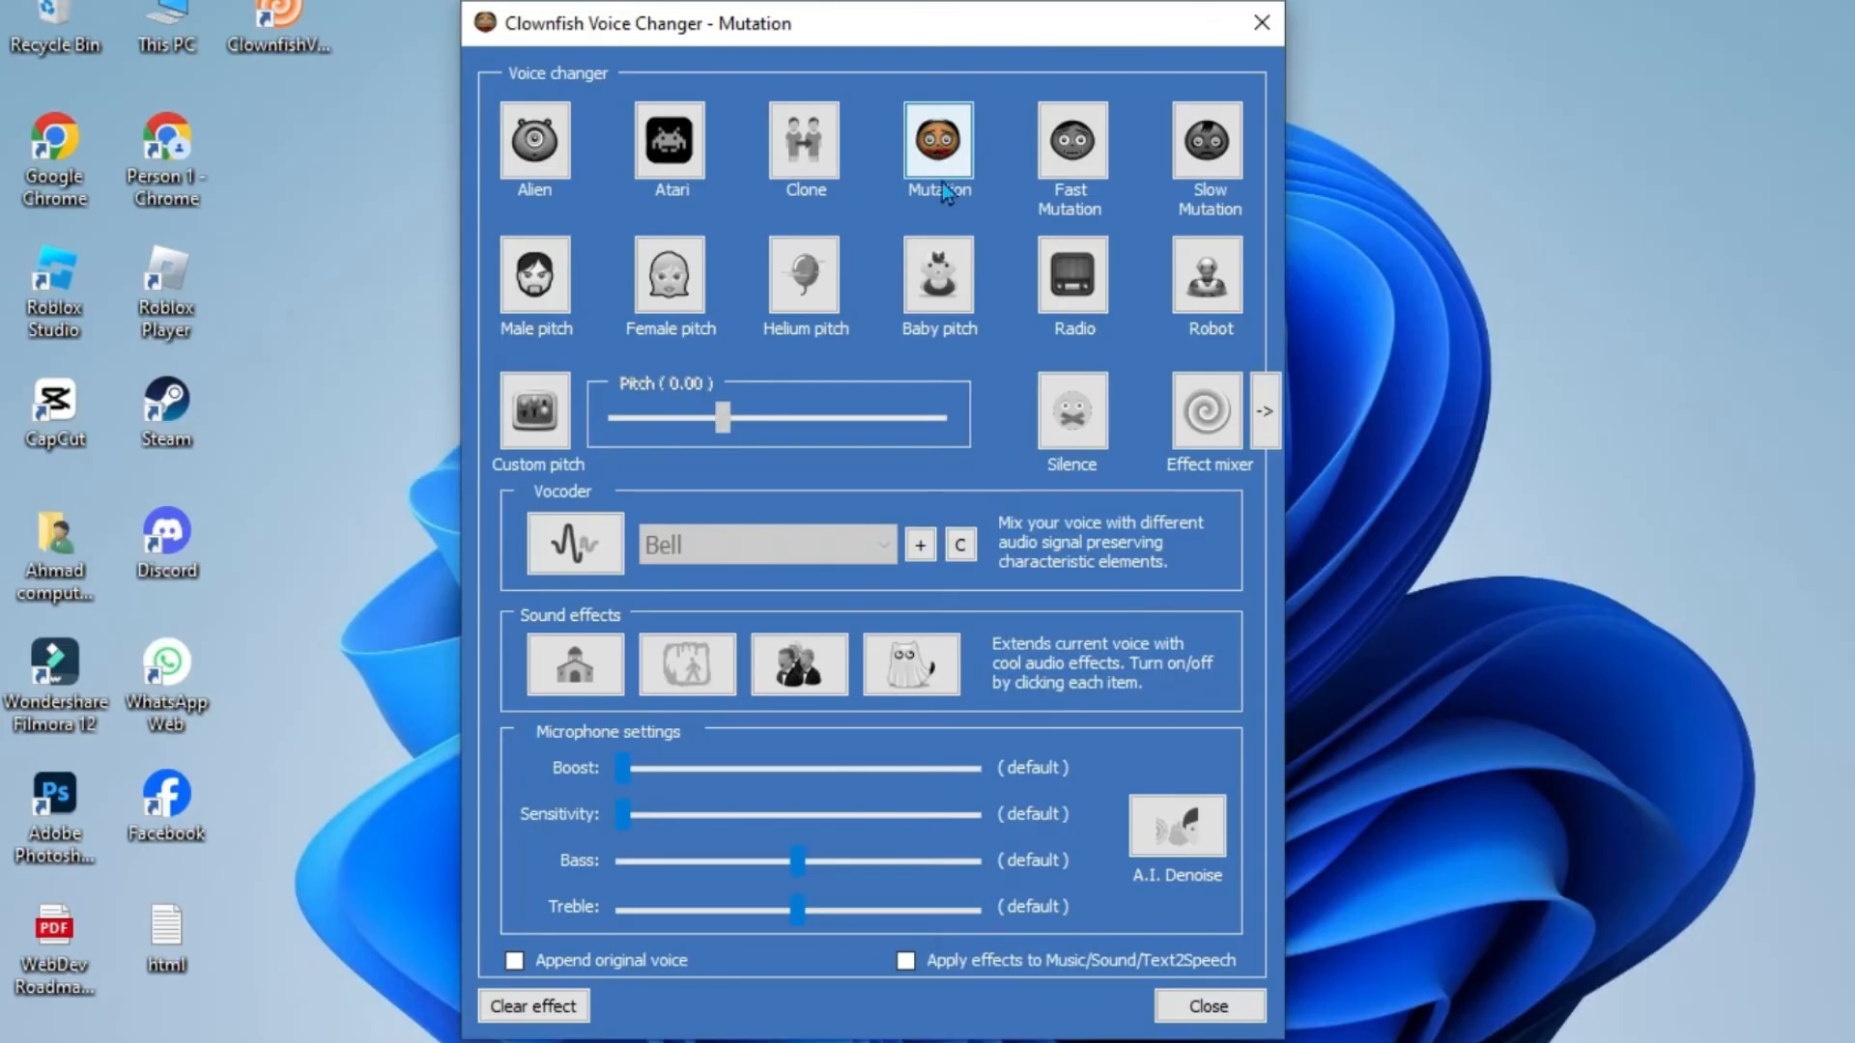
click(938, 143)
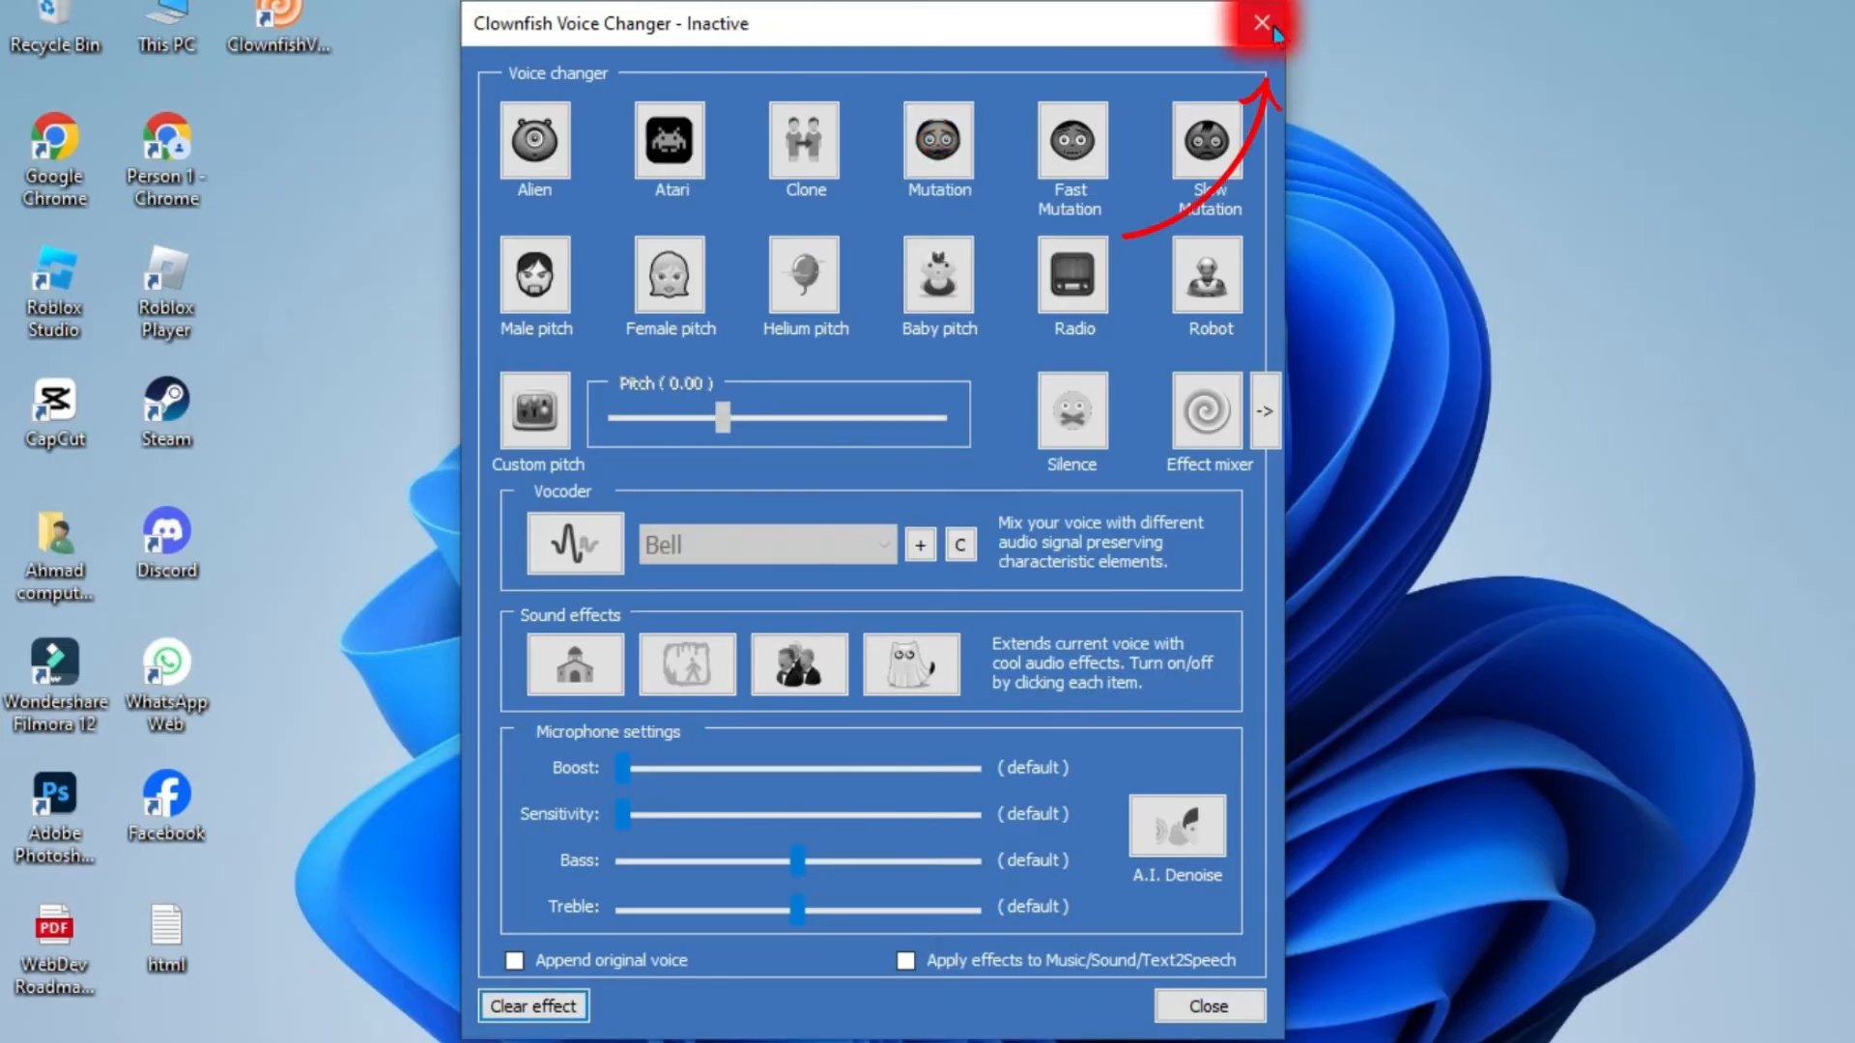
click(1260, 22)
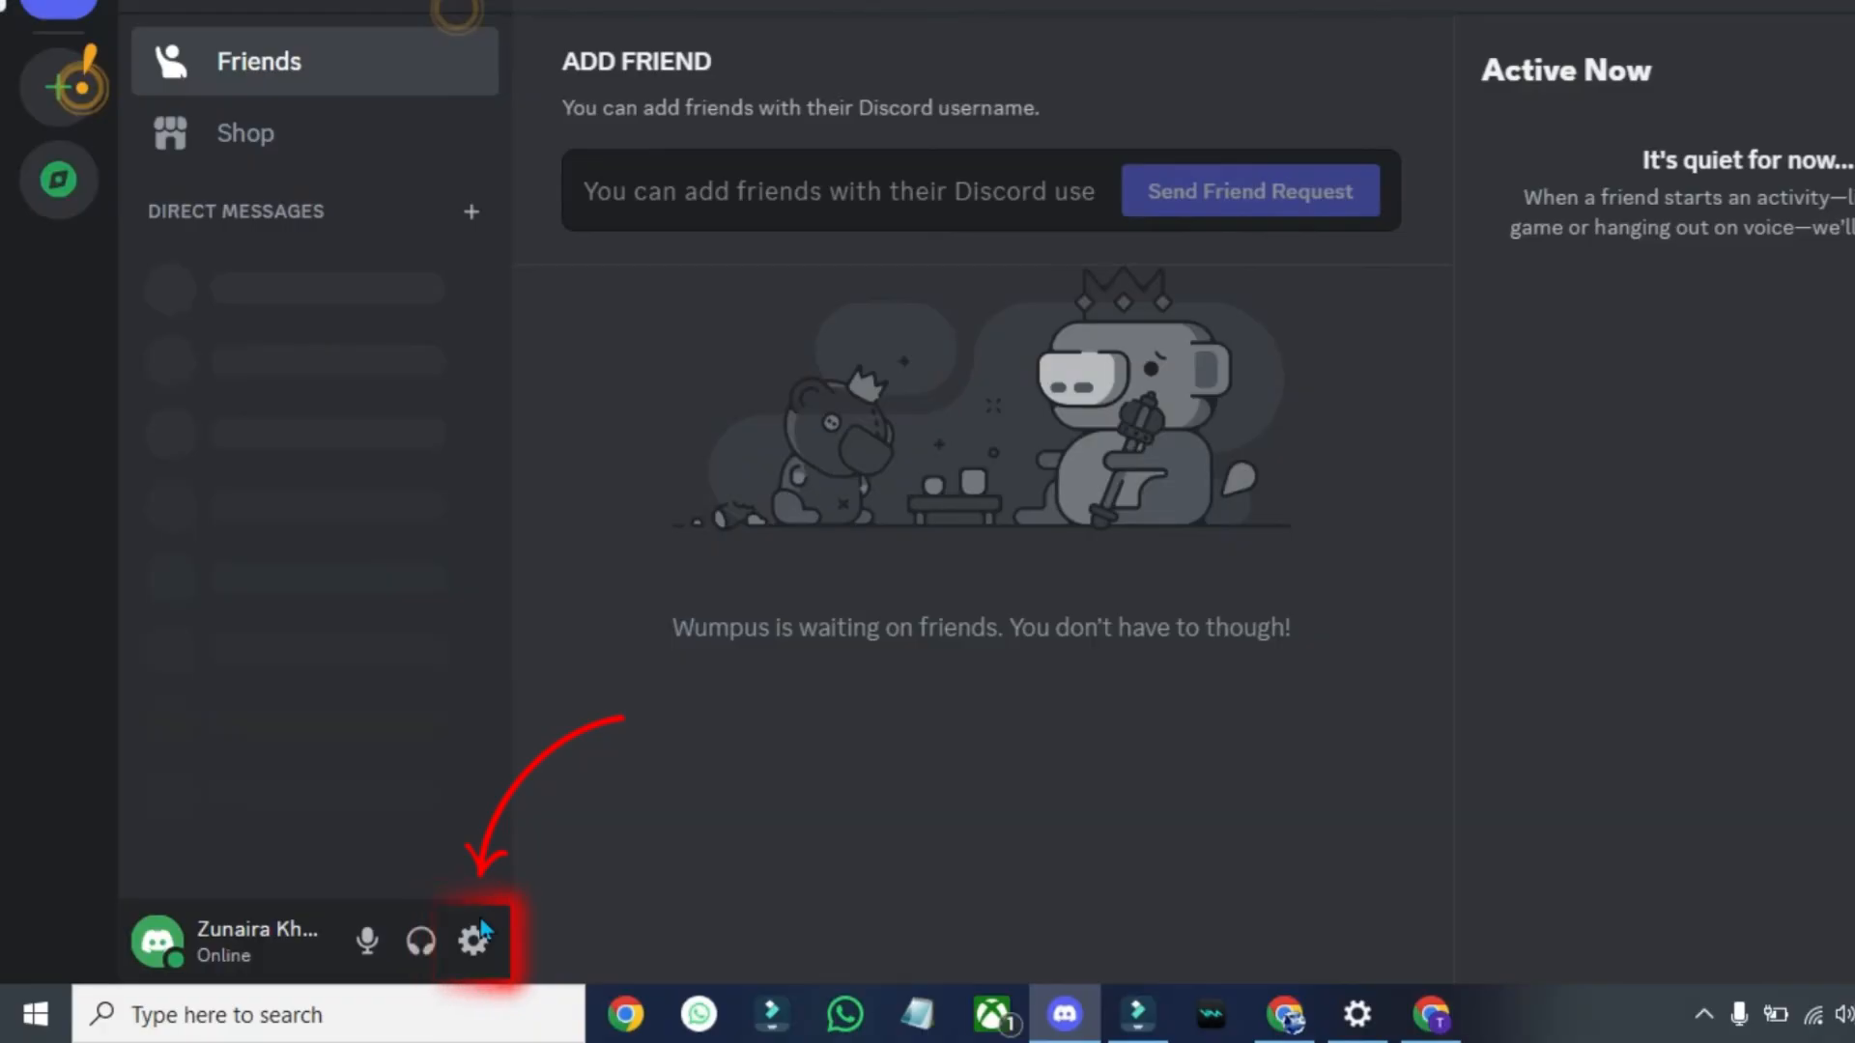
- In Voice & Video settings, select Realtek Microphone input and Realtek Speaker/Headphone output
click(473, 942)
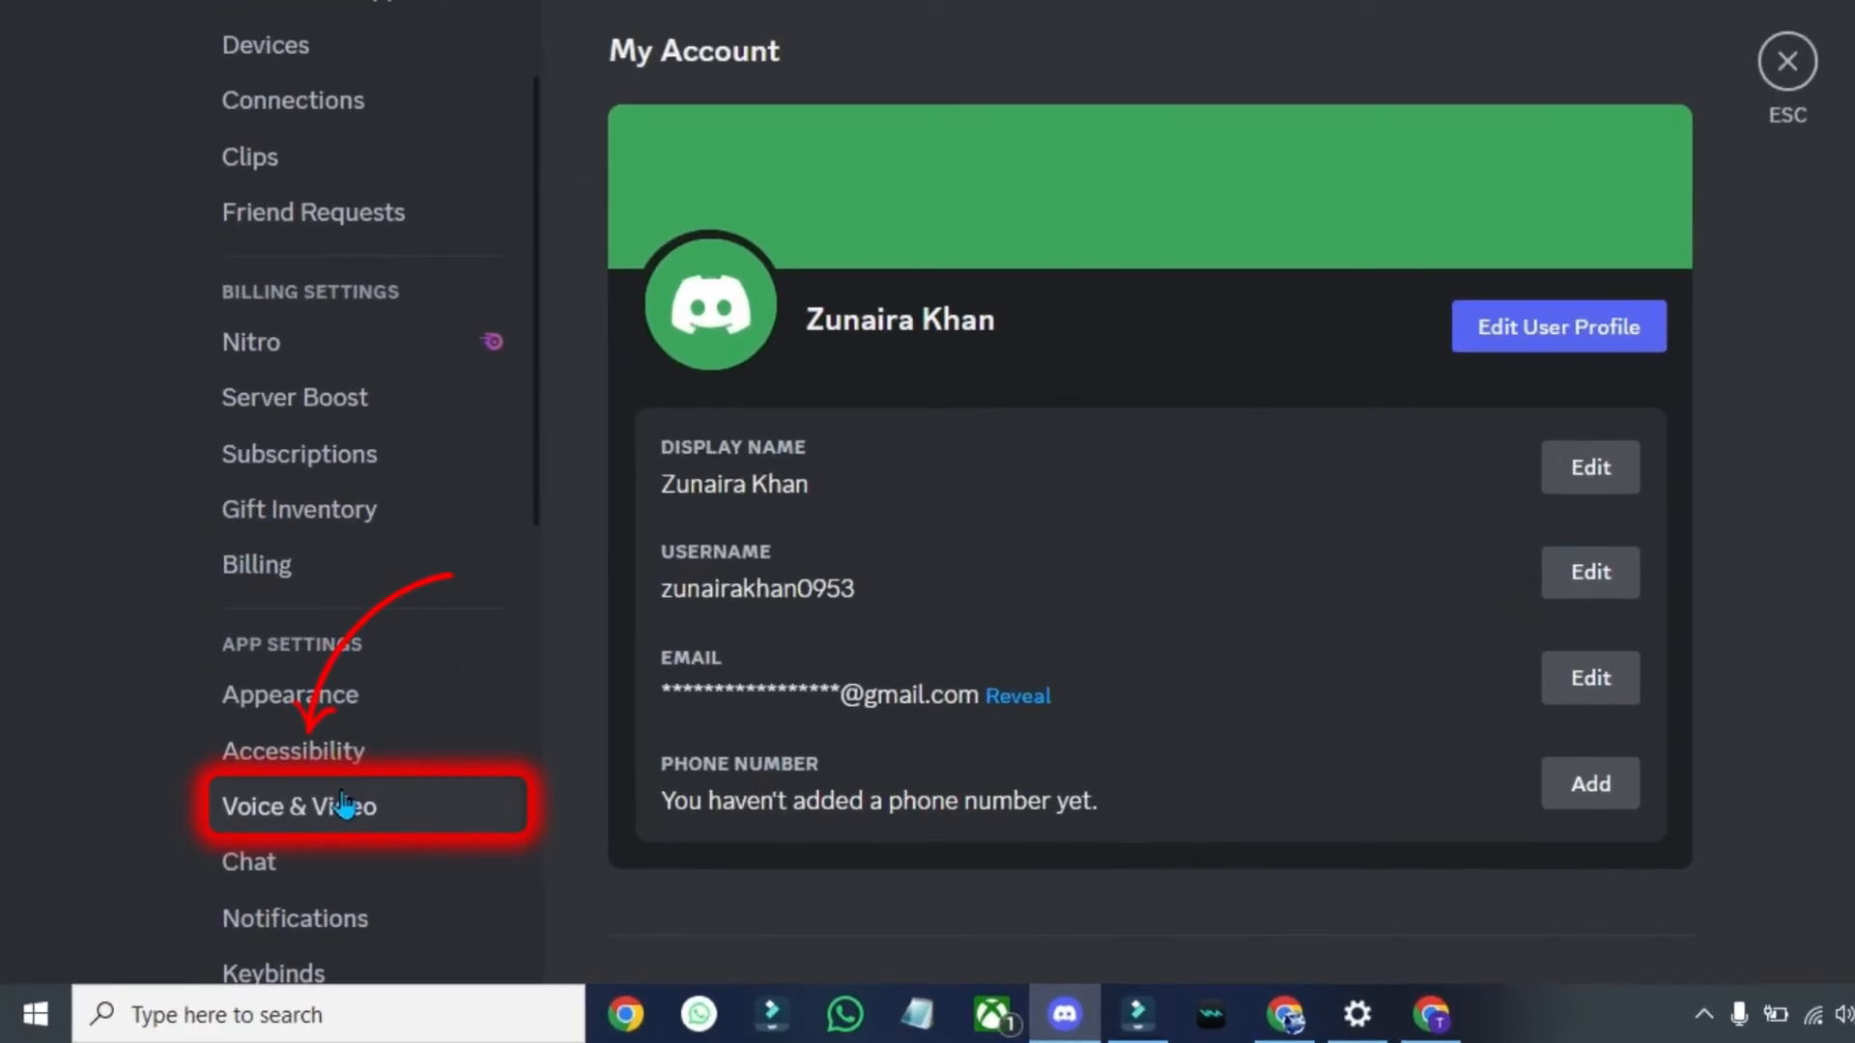
click(300, 806)
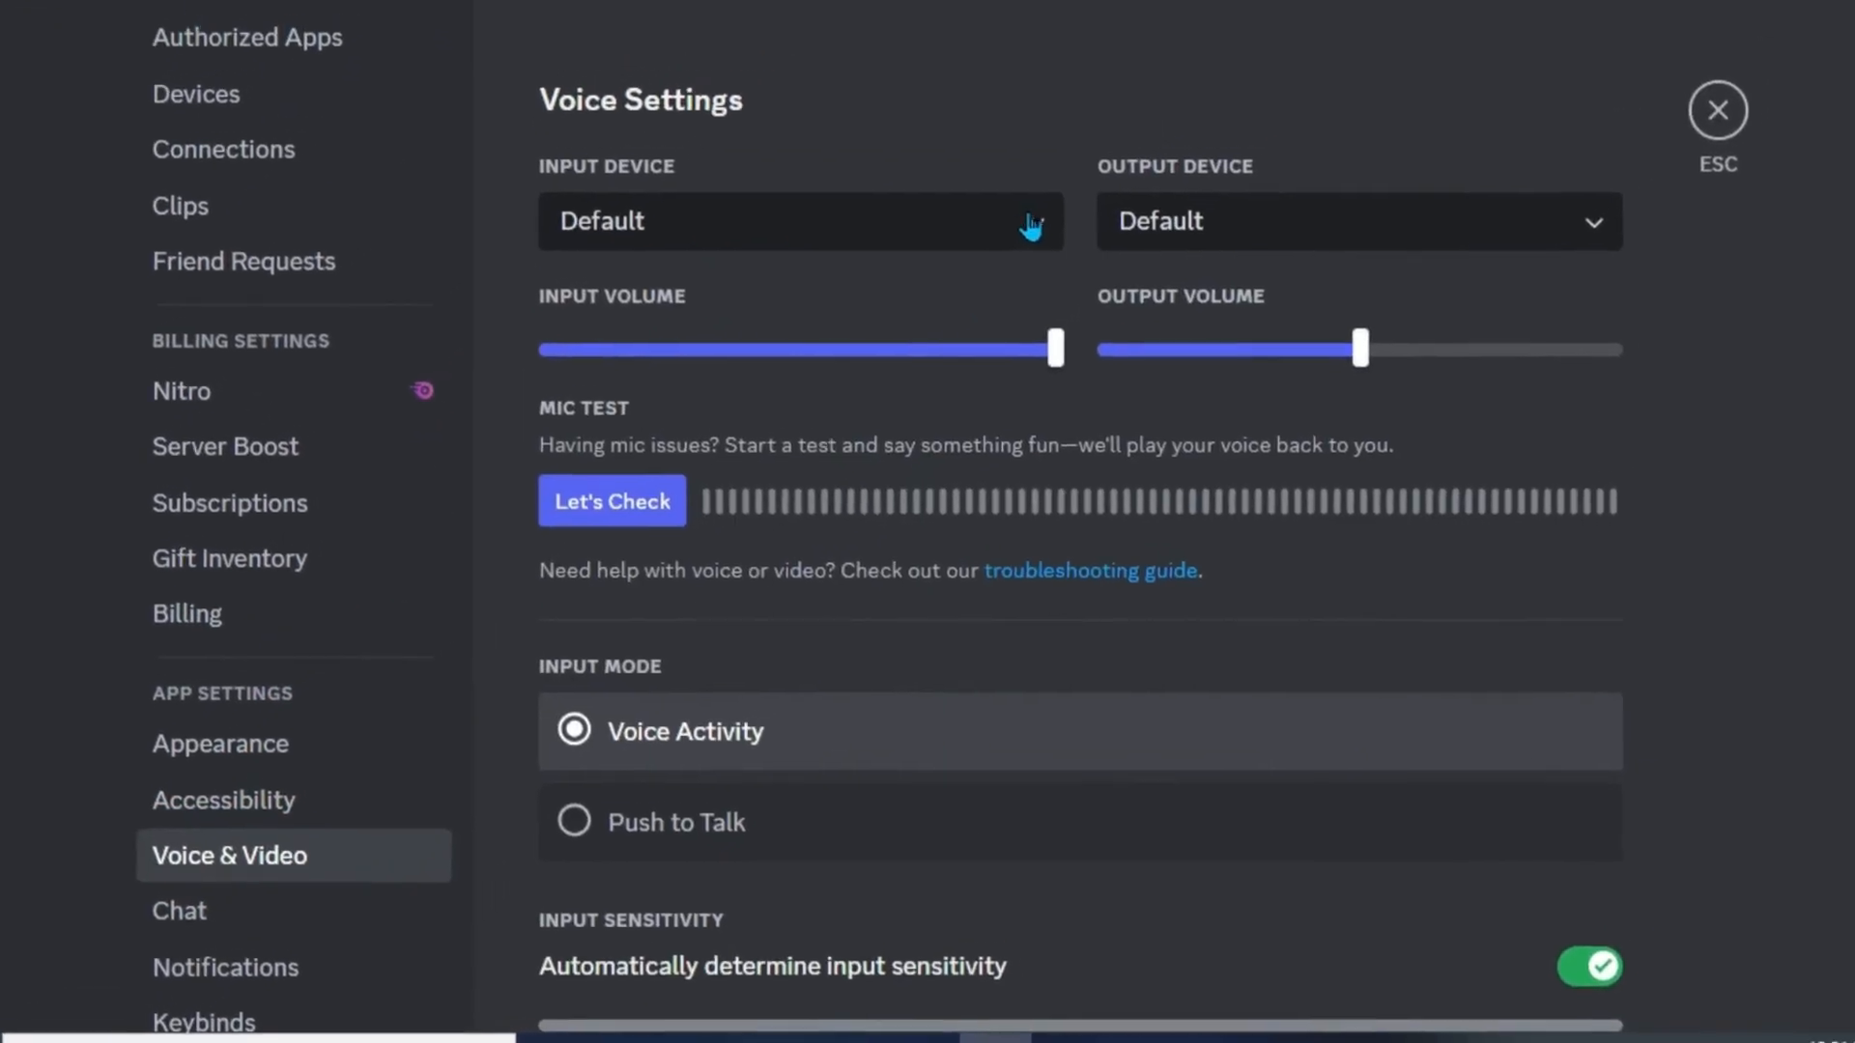
click(801, 221)
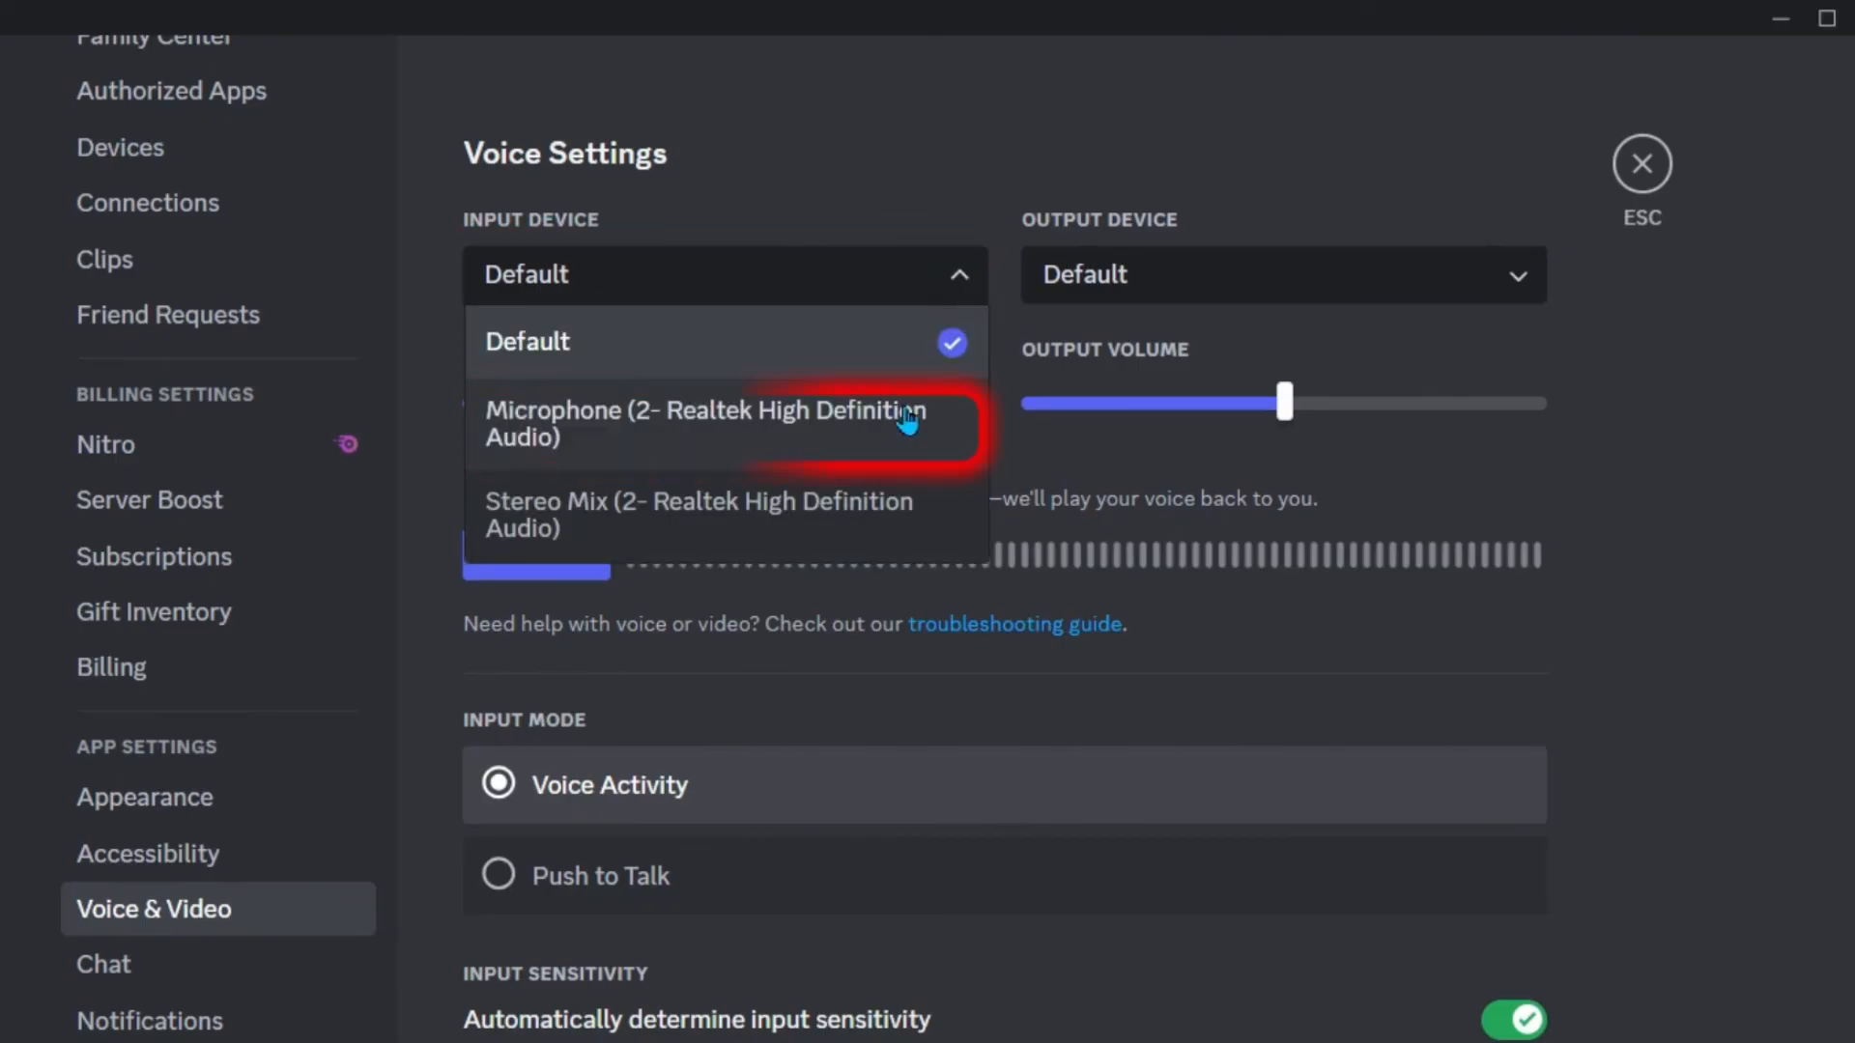
click(705, 423)
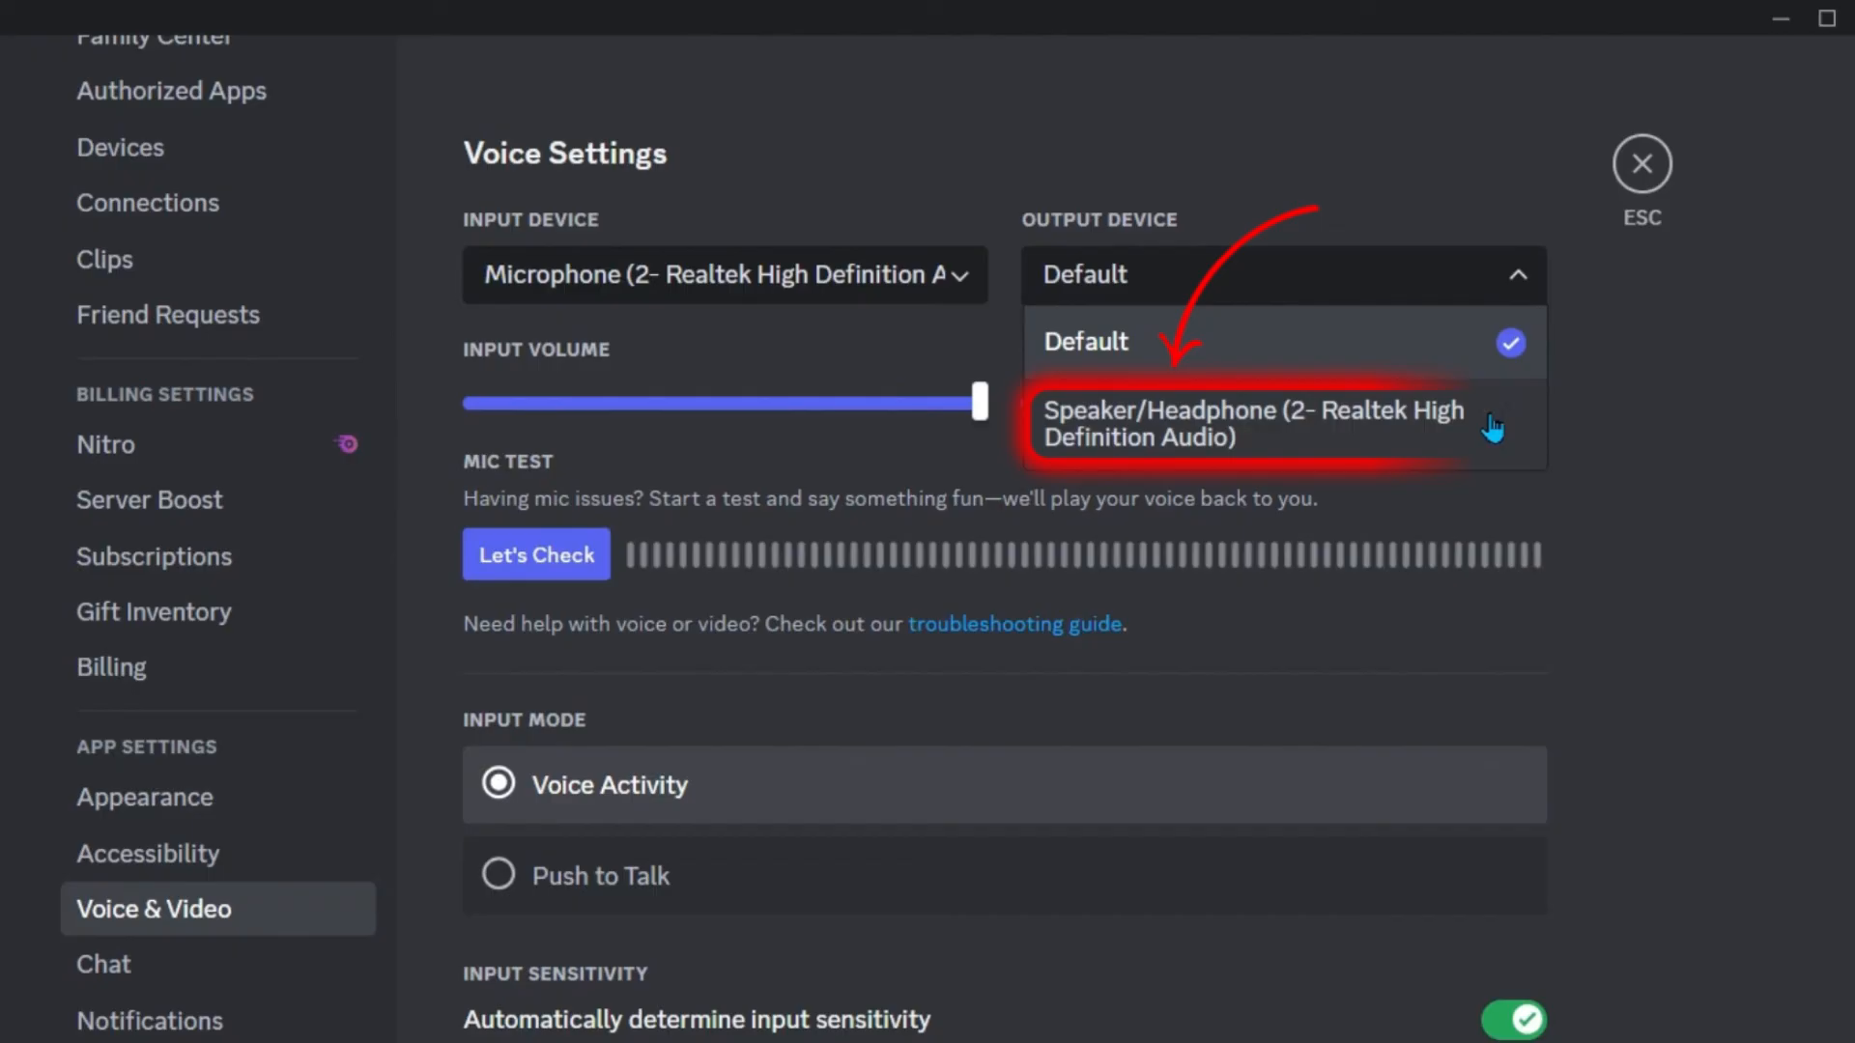
click(1254, 423)
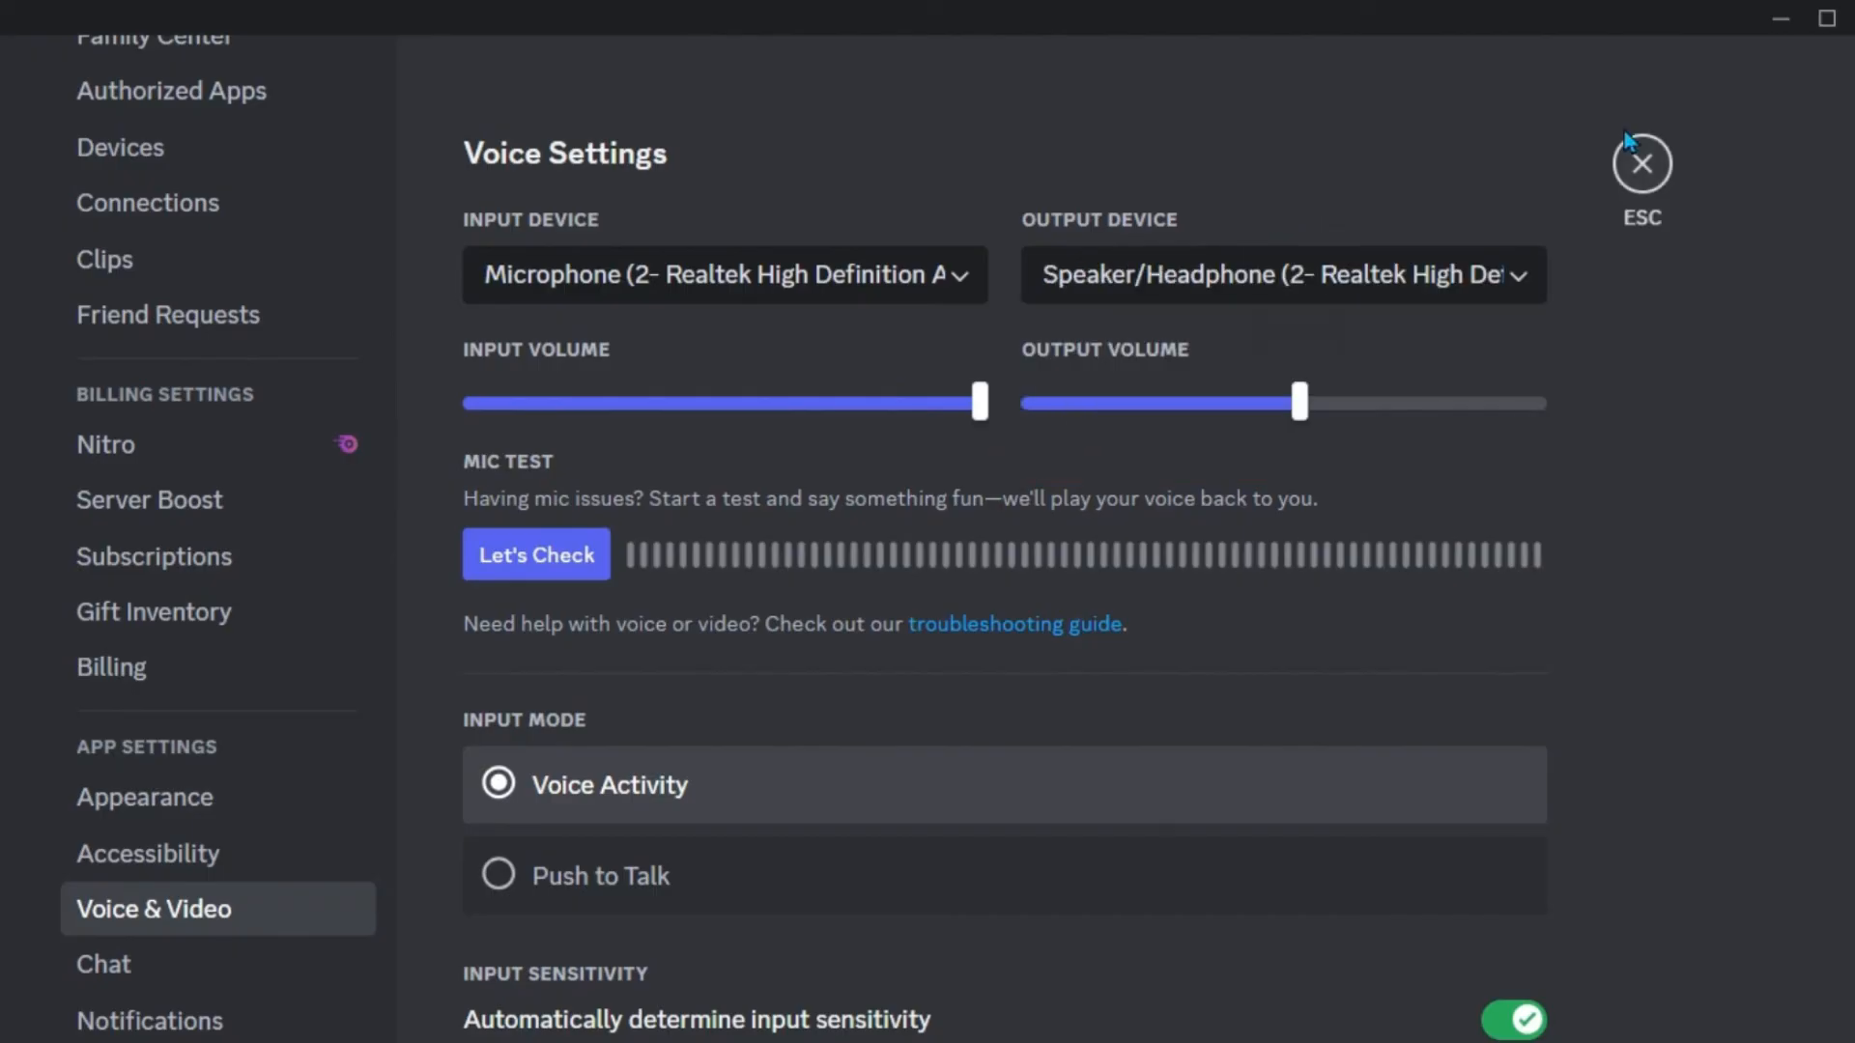